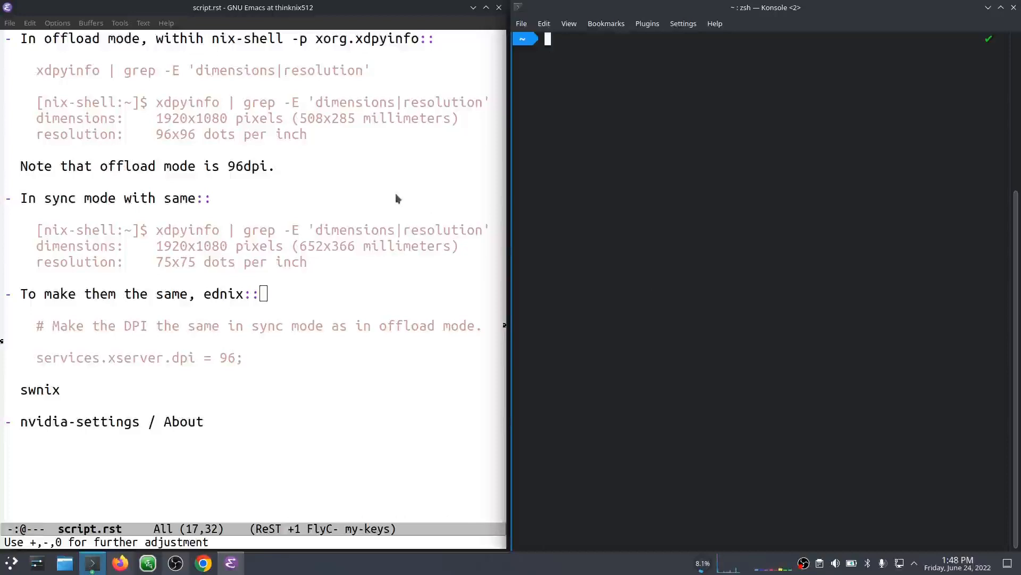
pyautogui.moveTo(316, 171)
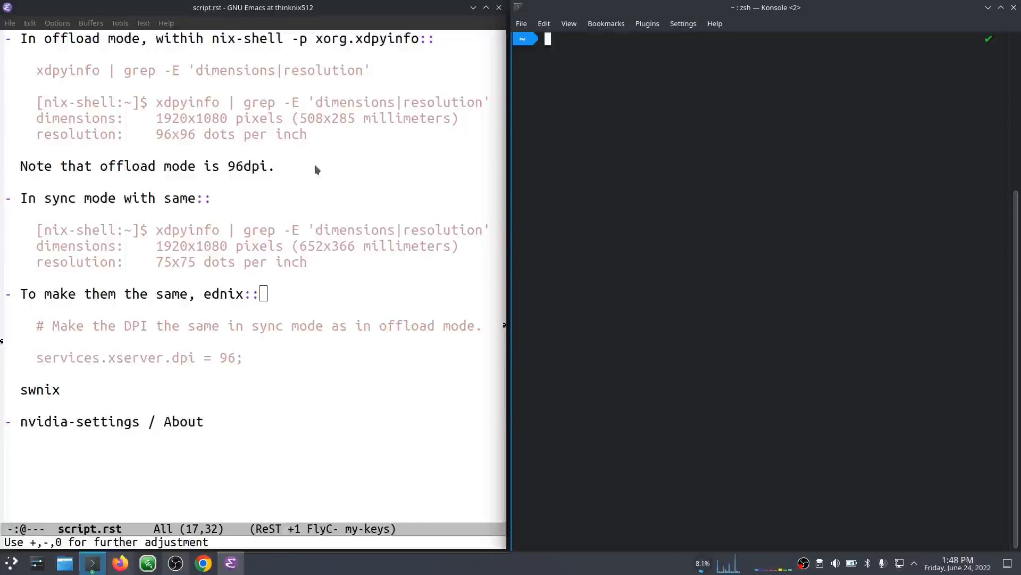
pyautogui.moveTo(643, 206)
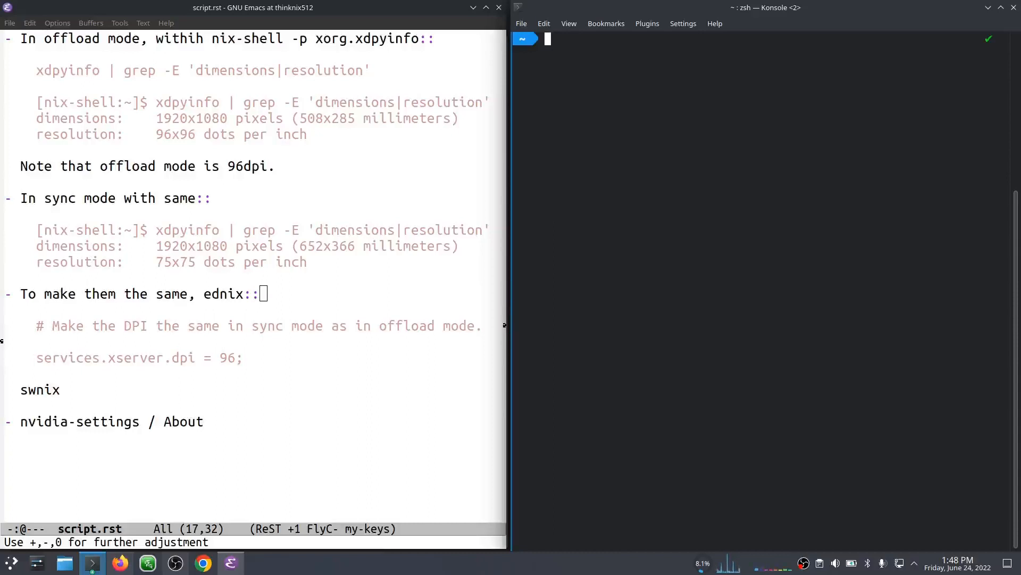
pyautogui.moveTo(641, 203)
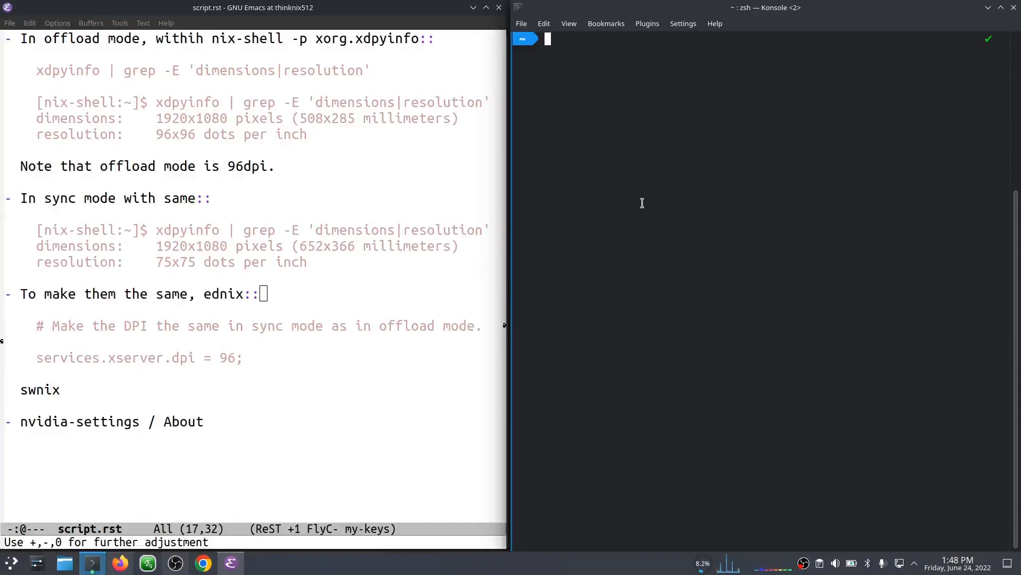
pyautogui.moveTo(694, 234)
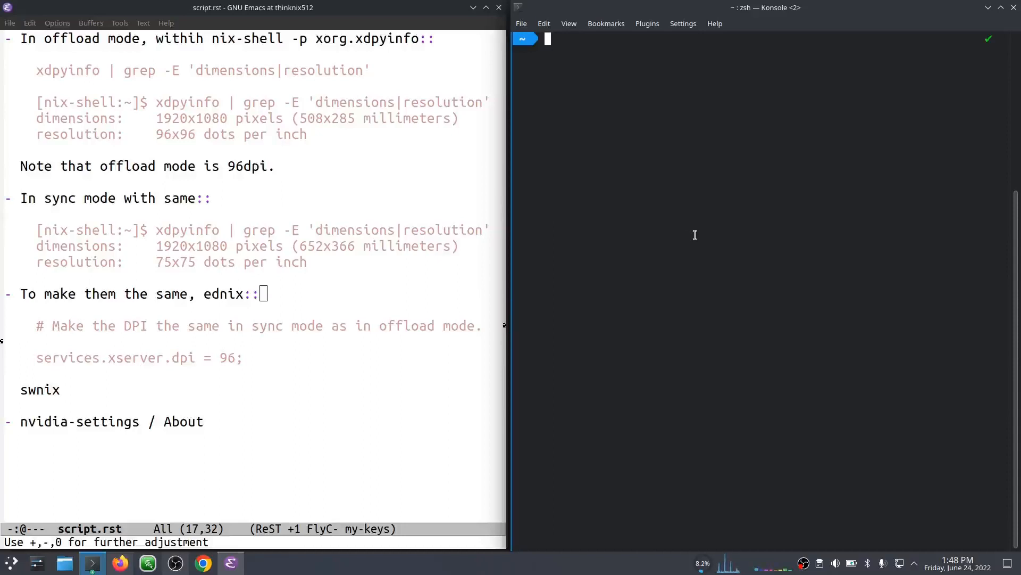
pyautogui.moveTo(694, 238)
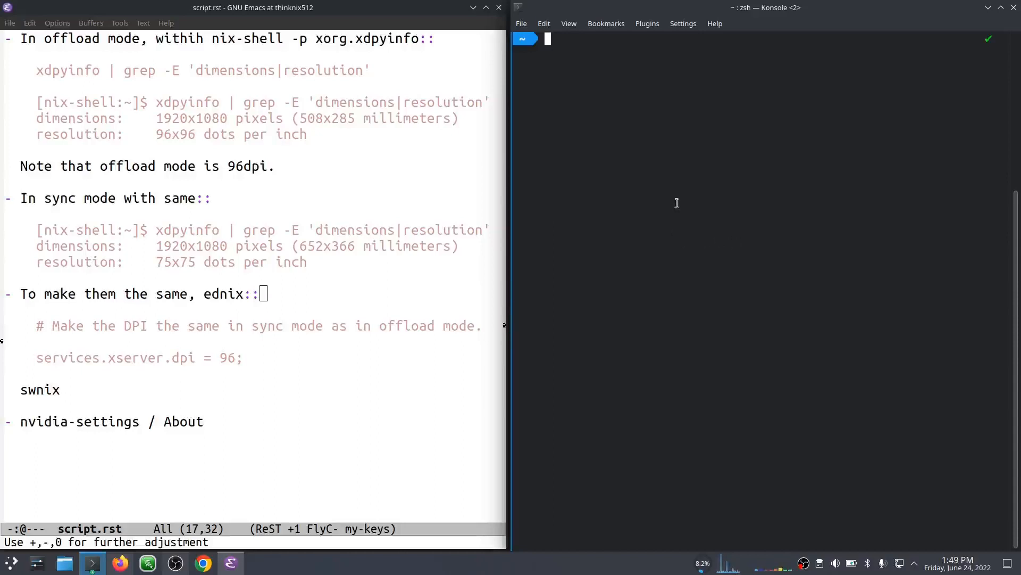
pyautogui.moveTo(691, 197)
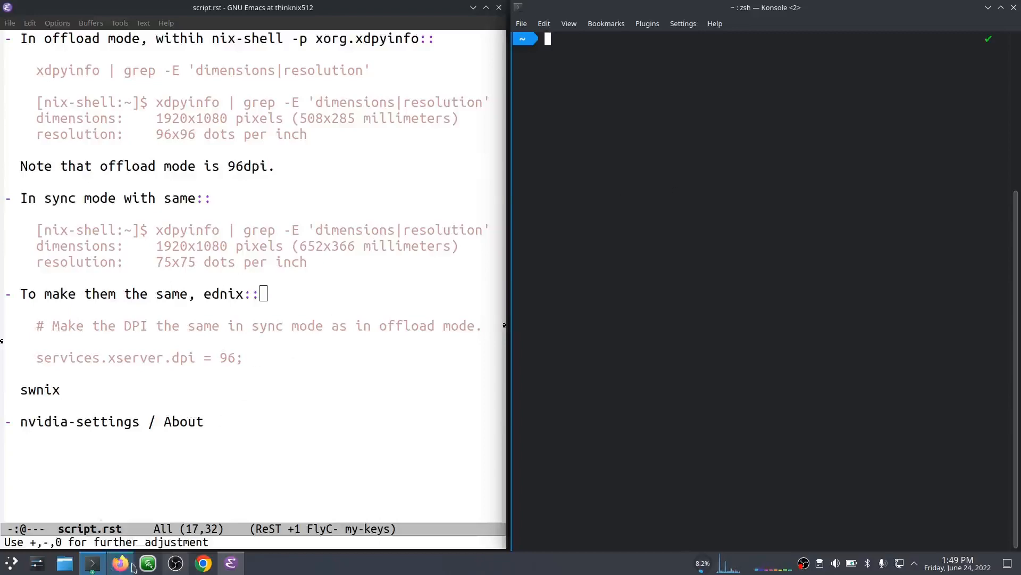
# - Search DuckDuckGo for 'nixos nvidia' and open the NixOS Wiki Nvidia page
pyautogui.click(118, 562)
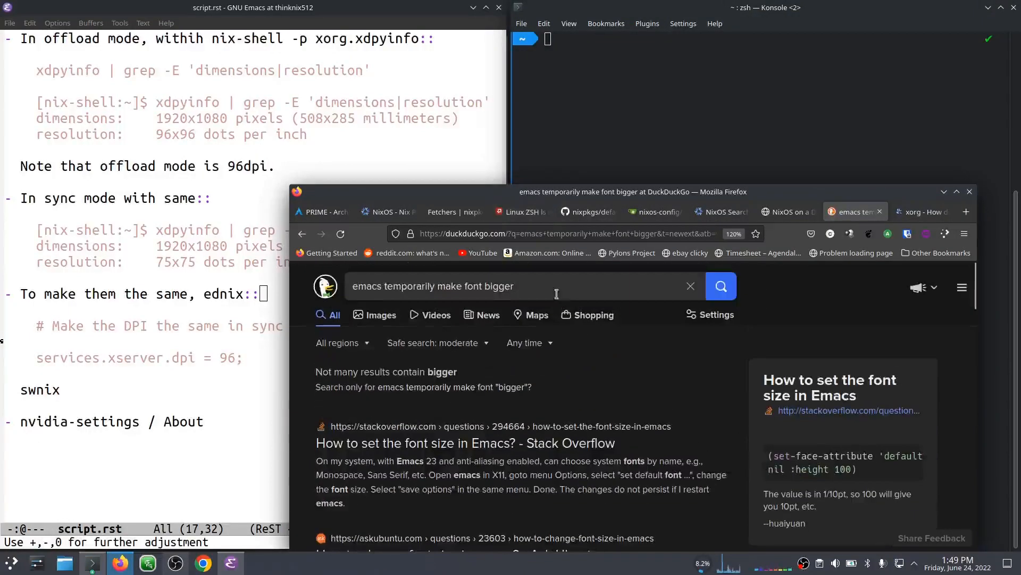
pyautogui.tripleClick(456, 285)
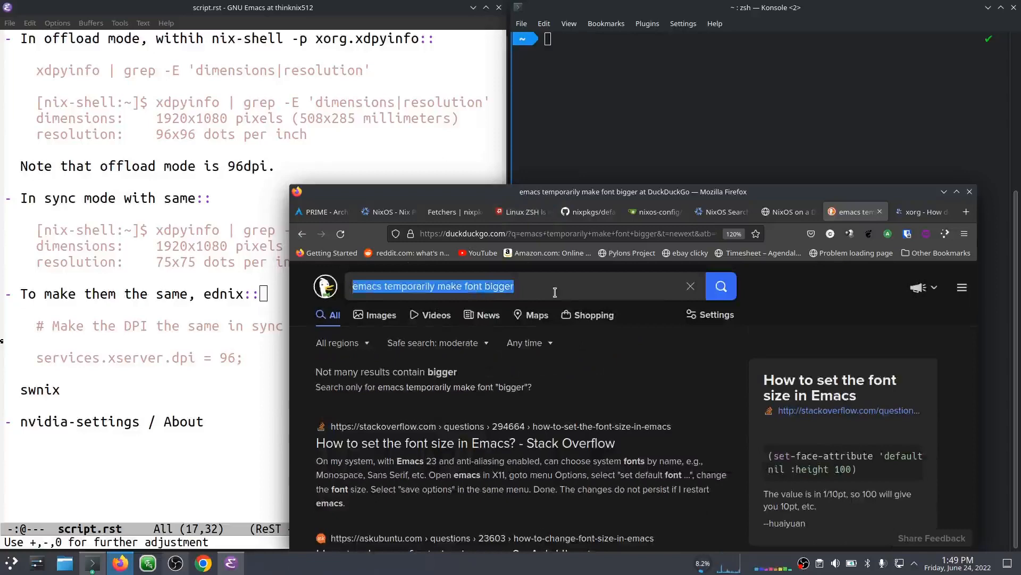
pyautogui.write('nixos nvidia')
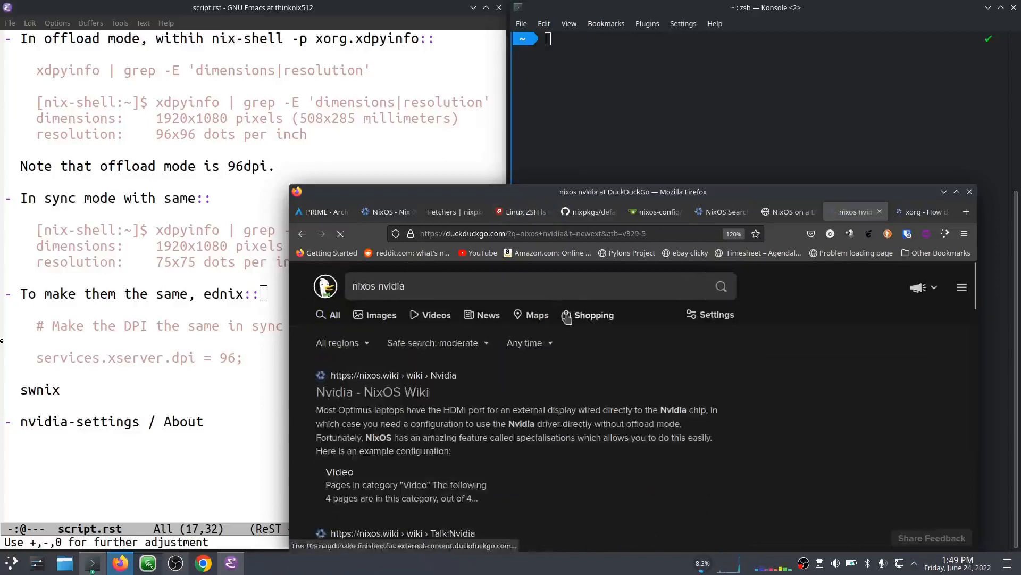
pyautogui.click(653, 315)
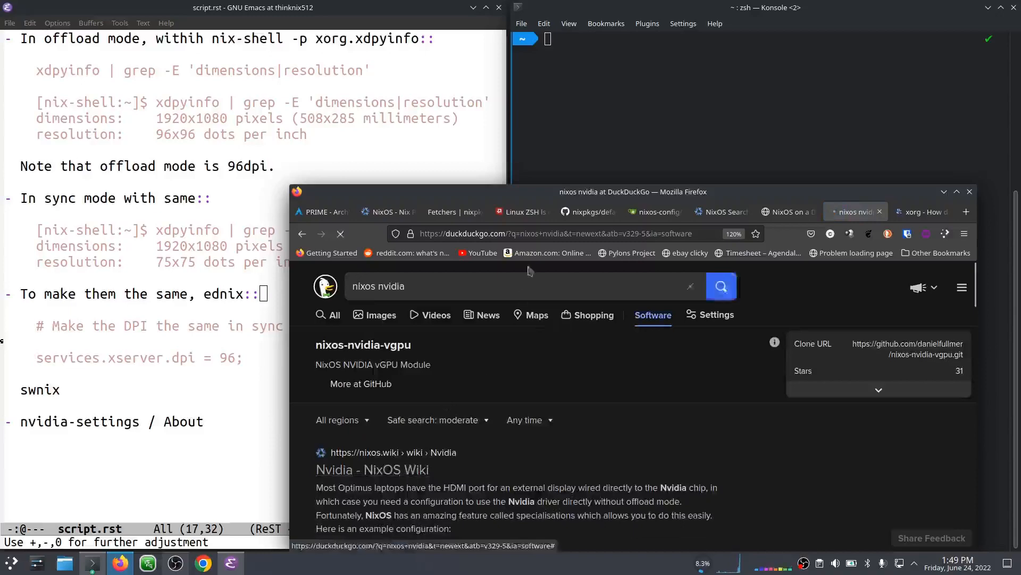
pyautogui.click(372, 469)
pyautogui.write('dpi')
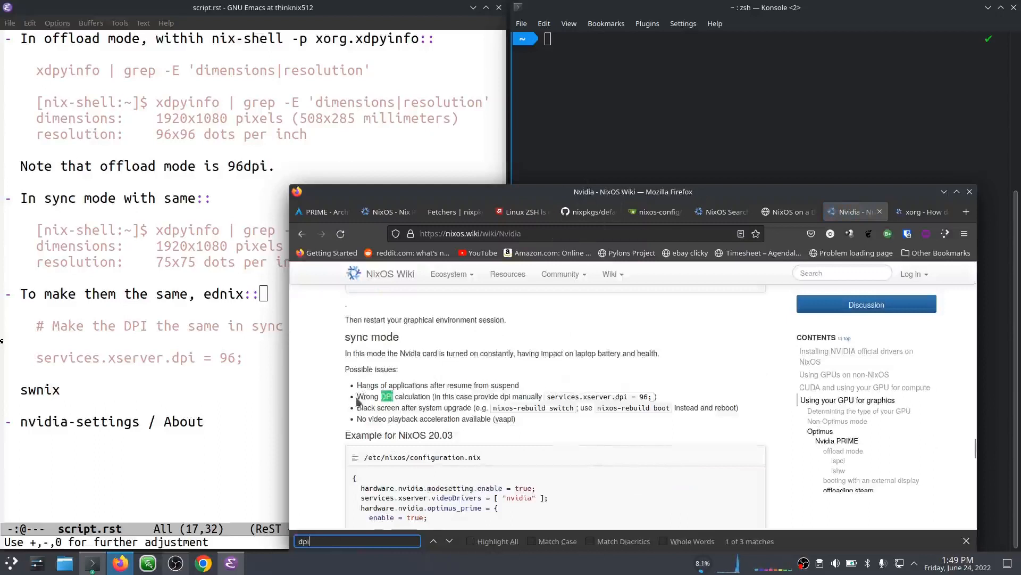
# - Highlight the wrong-DPI sync mode note, then reposition the browser window up and left
pyautogui.moveTo(425, 385); pyautogui.dragTo(519, 384)
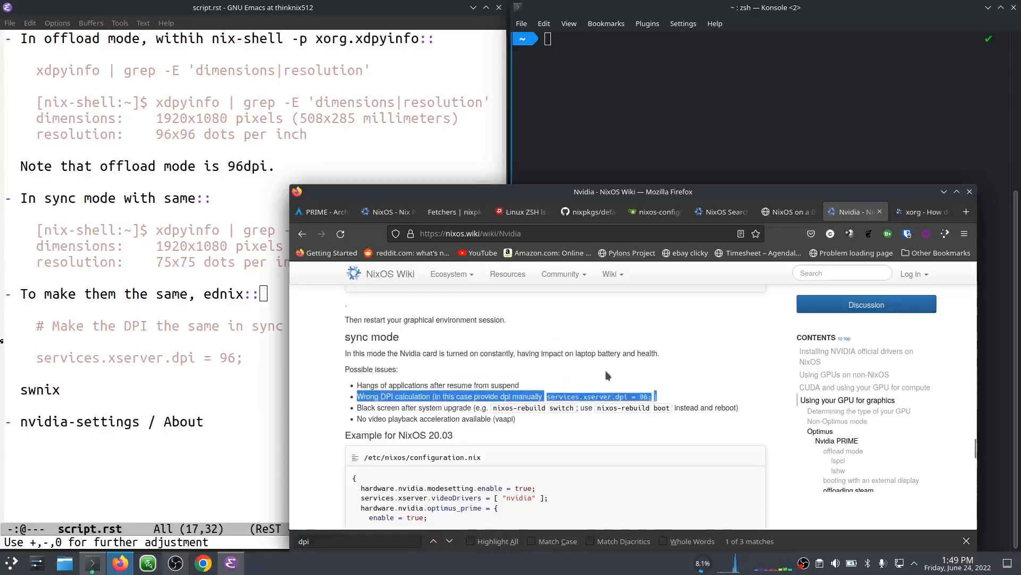
pyautogui.click(606, 370)
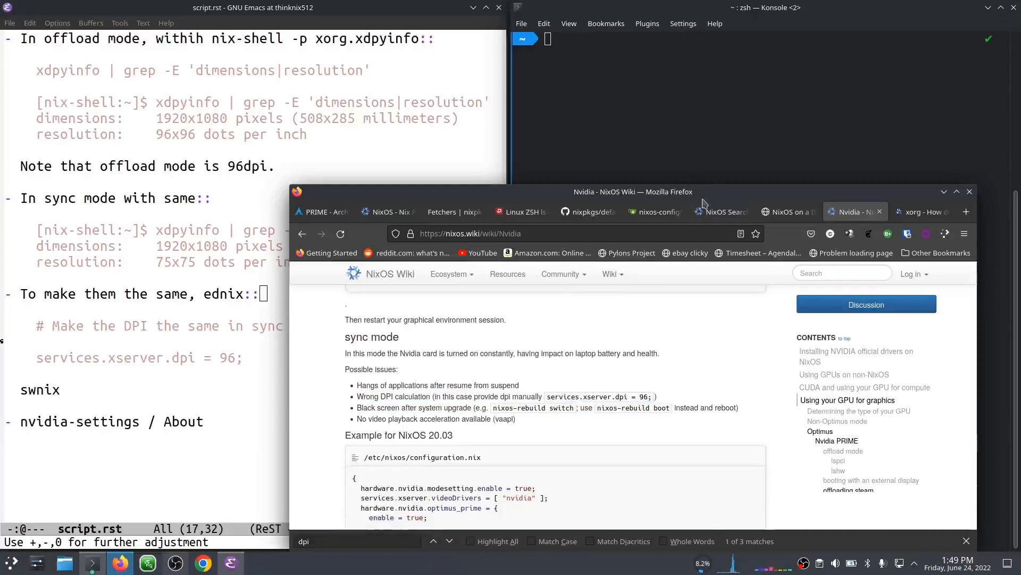
pyautogui.moveTo(705, 193)
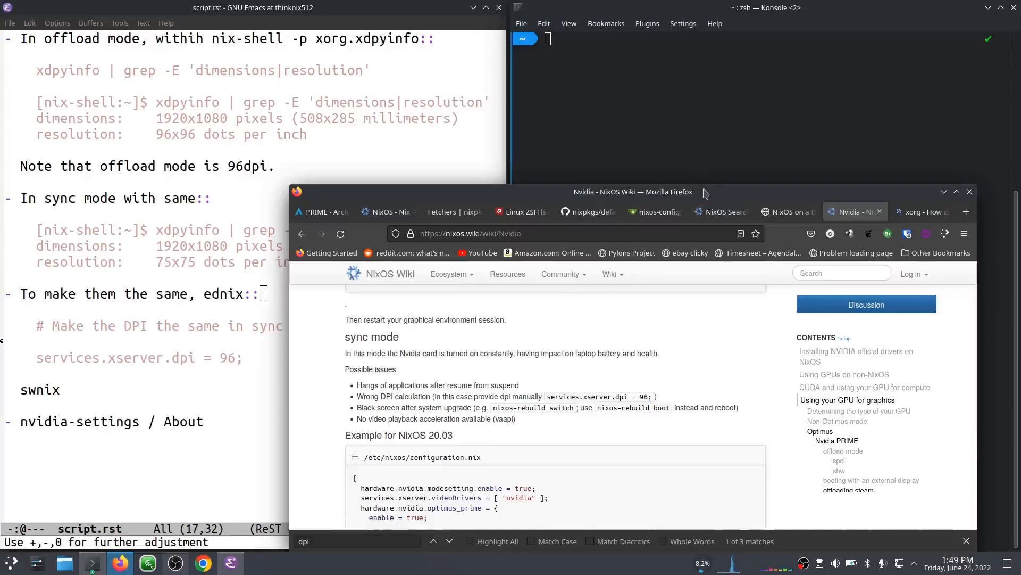
pyautogui.moveTo(633, 192); pyautogui.dragTo(612, 165)
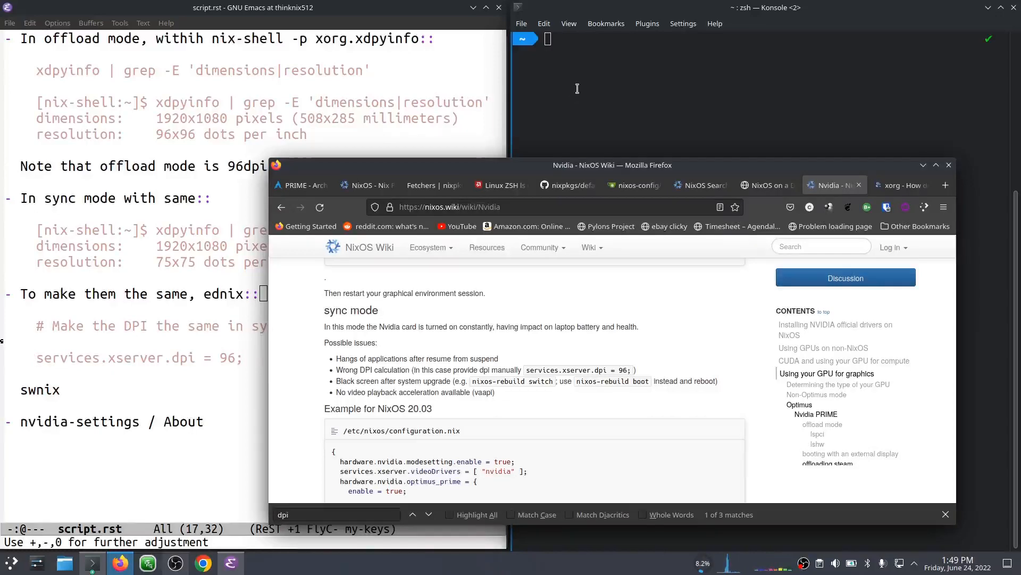
pyautogui.moveTo(530, 174)
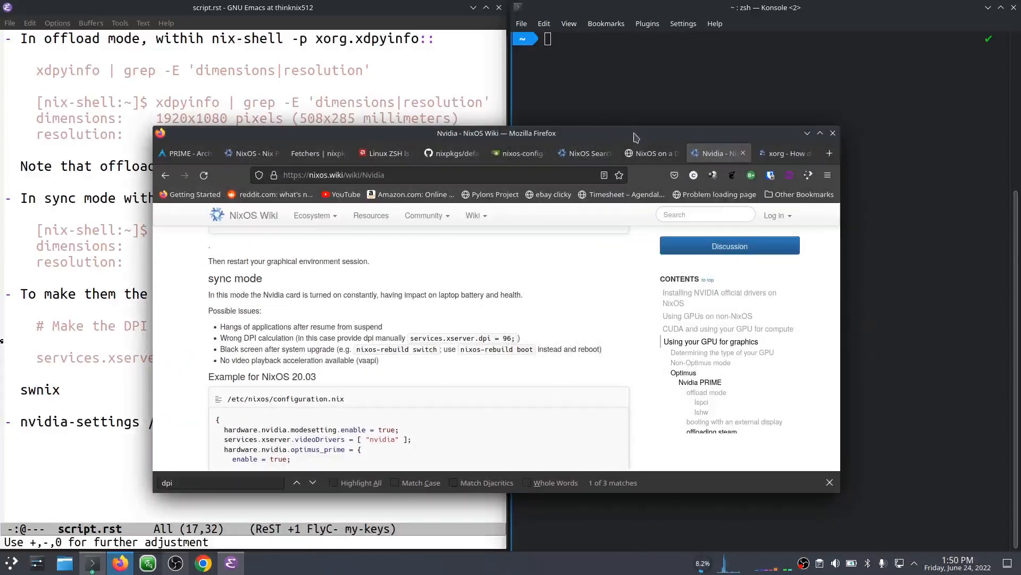
pyautogui.moveTo(391, 143)
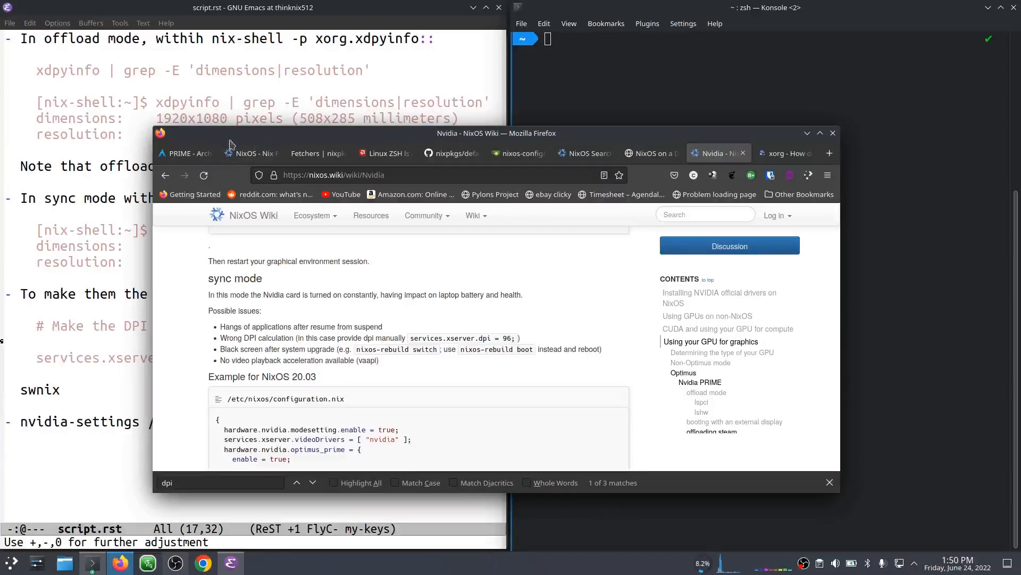
pyautogui.moveTo(223, 137)
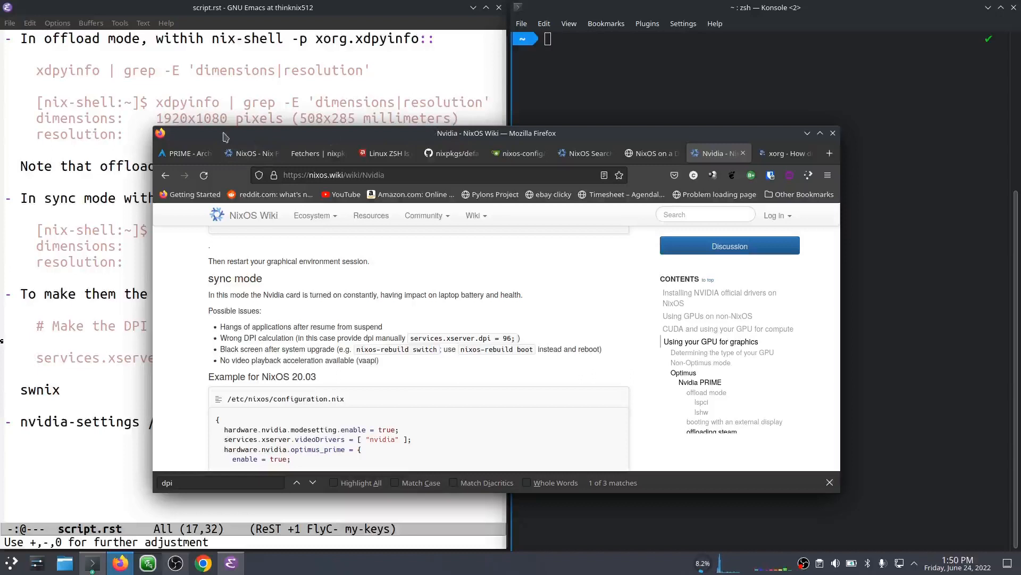
pyautogui.moveTo(233, 133)
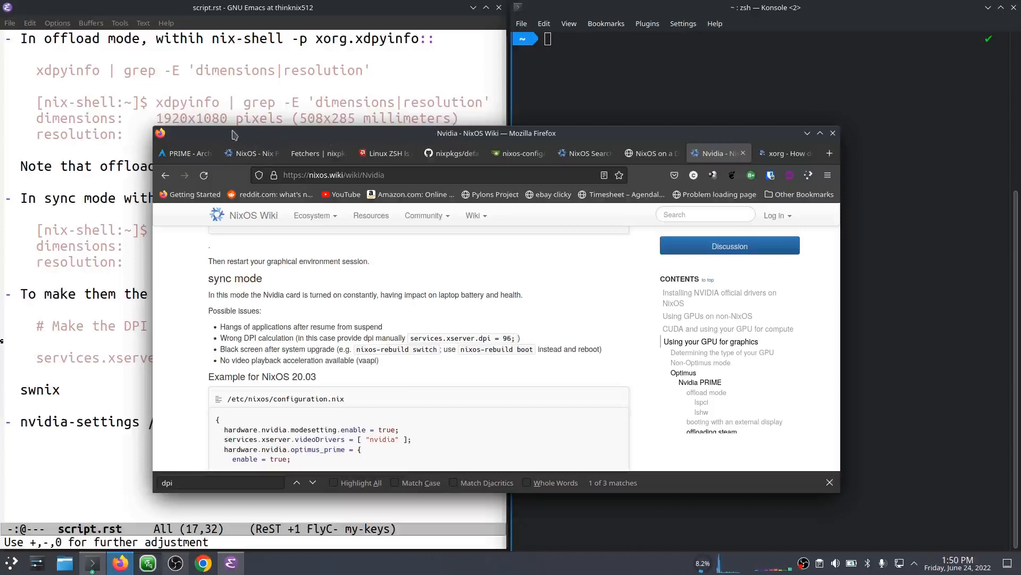
pyautogui.moveTo(264, 133)
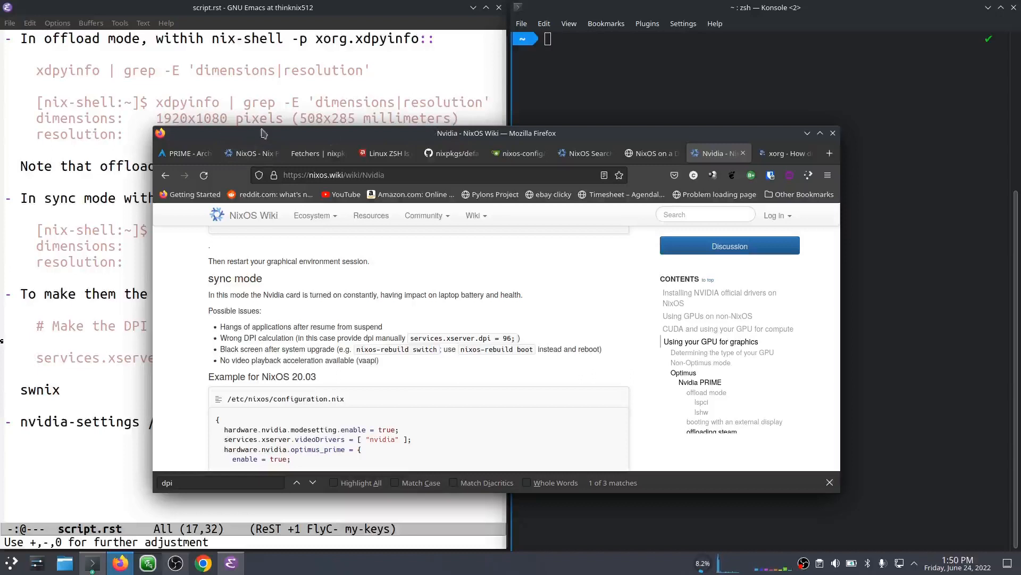
pyautogui.moveTo(573, 134)
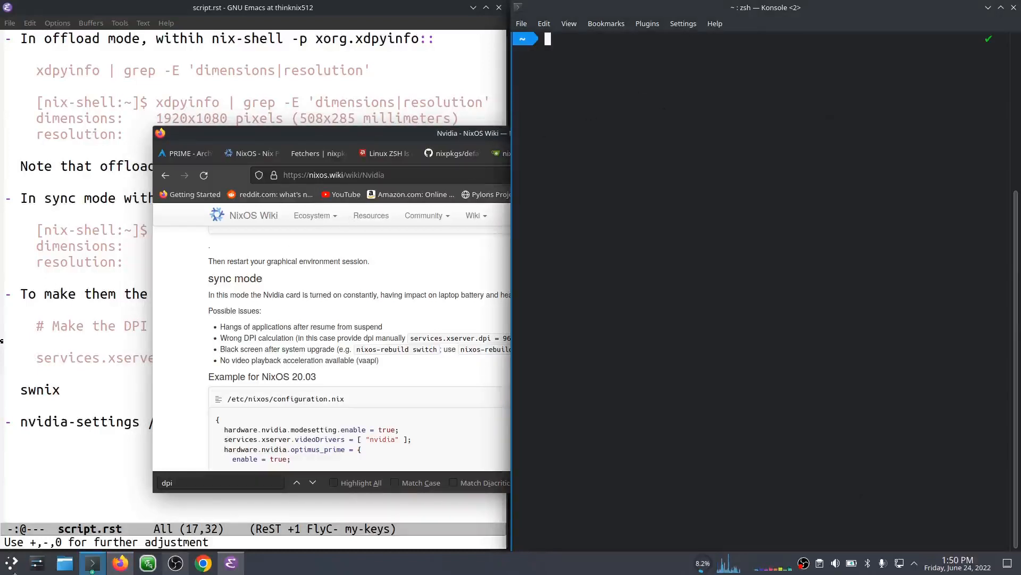
# - Search the KDE launcher for 'about', then return focus to the Konsole terminal
pyautogui.click(12, 561)
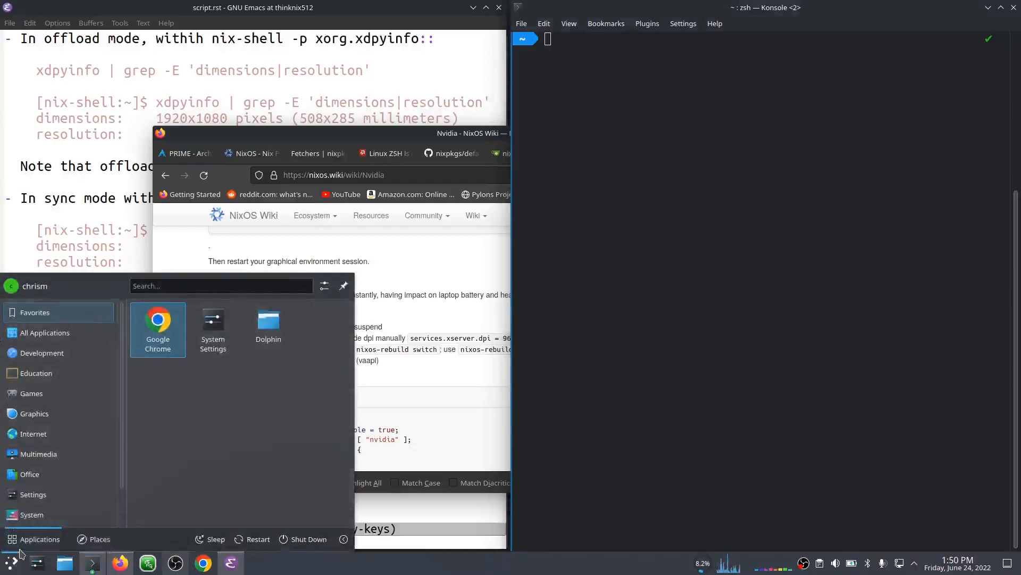
pyautogui.write('about')
pyautogui.click(754, 38)
pyautogui.write('nvidia-settings')
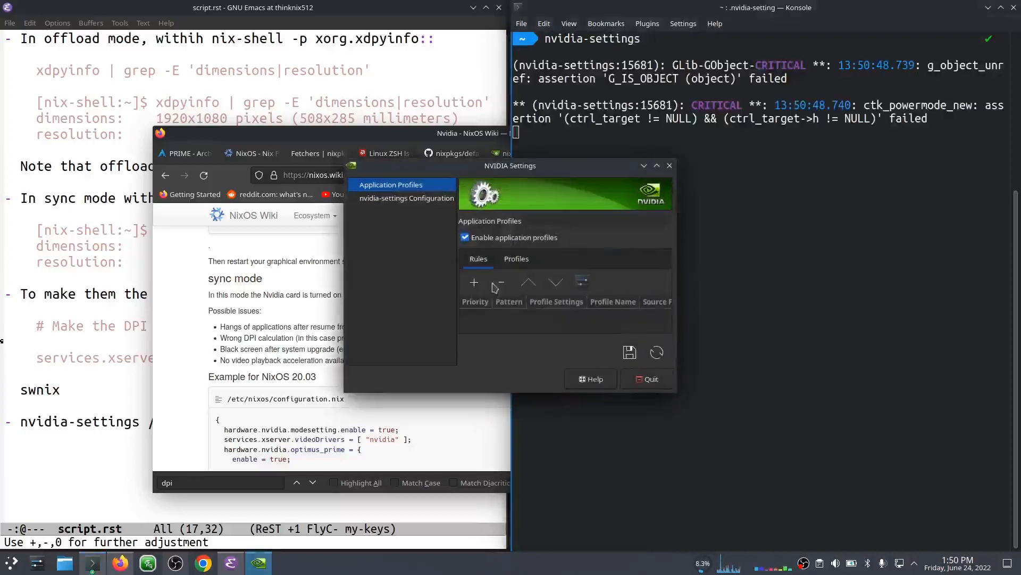
pyautogui.moveTo(561, 272)
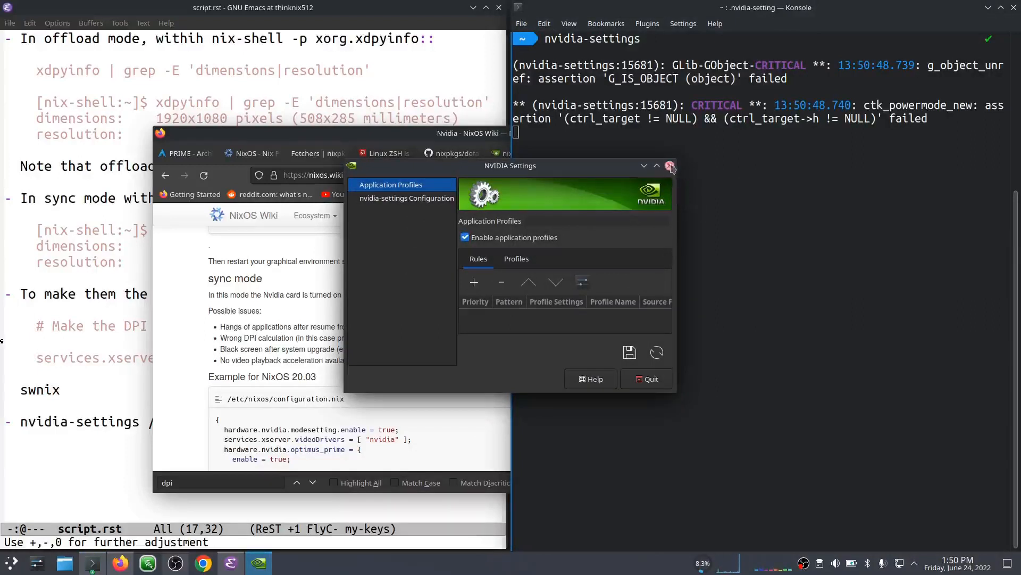
pyautogui.click(670, 166)
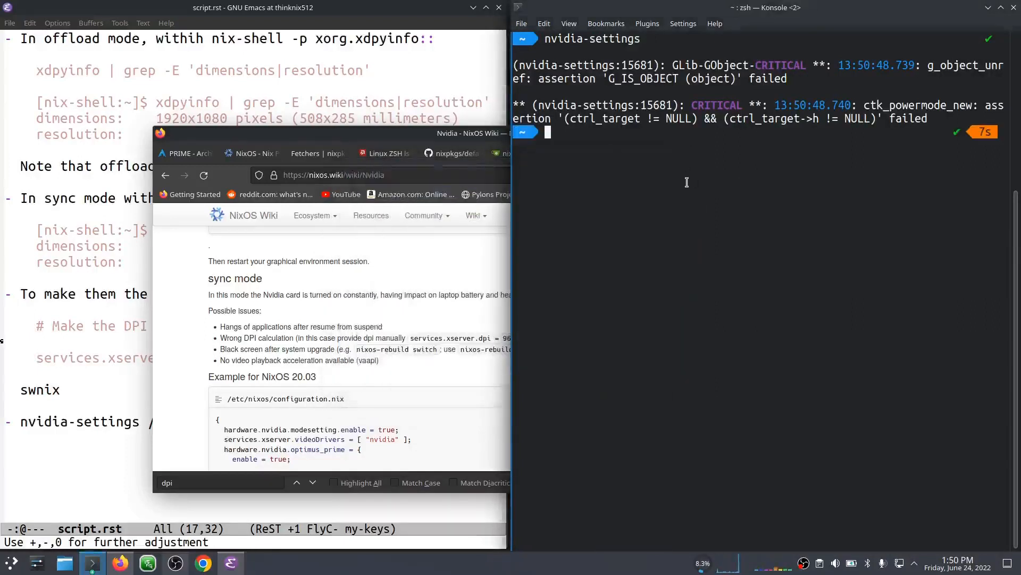
pyautogui.moveTo(685, 182)
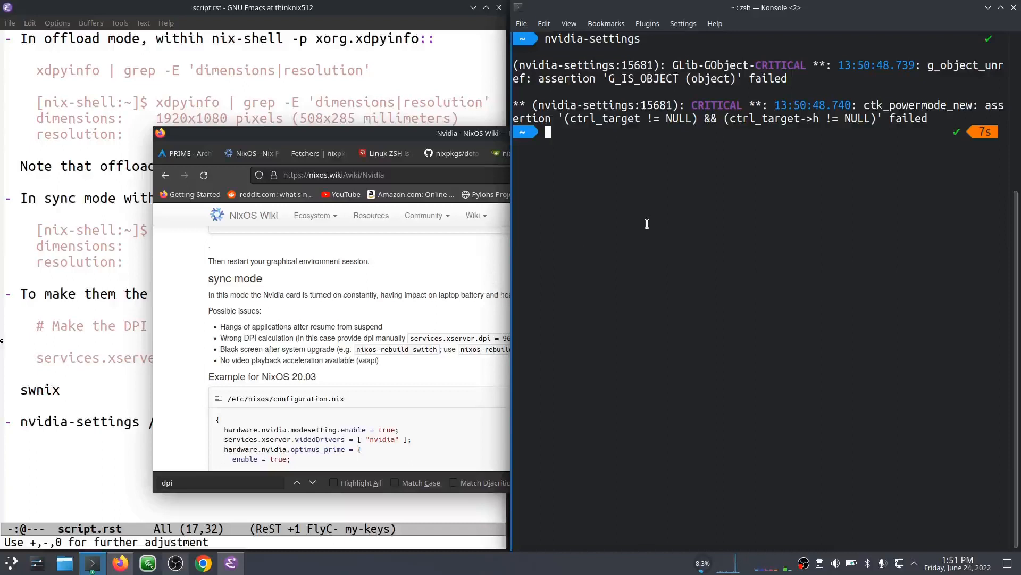
pyautogui.moveTo(643, 226)
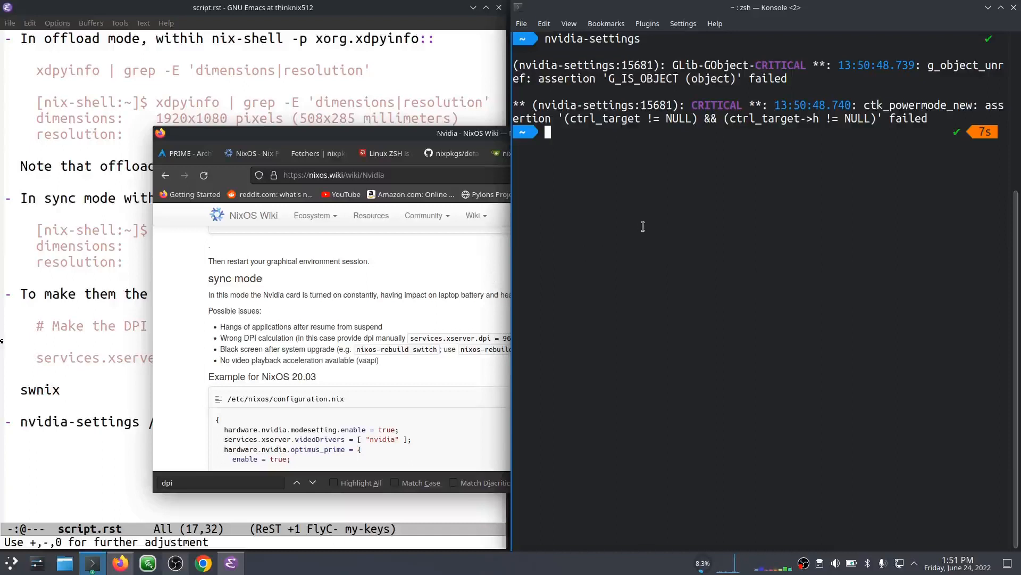
# - In projects/nixos/xres, enter a nix-shell with xorg.xdpyinfo and type the dimensions/resolution grep query
pyautogui.write('ls -al')
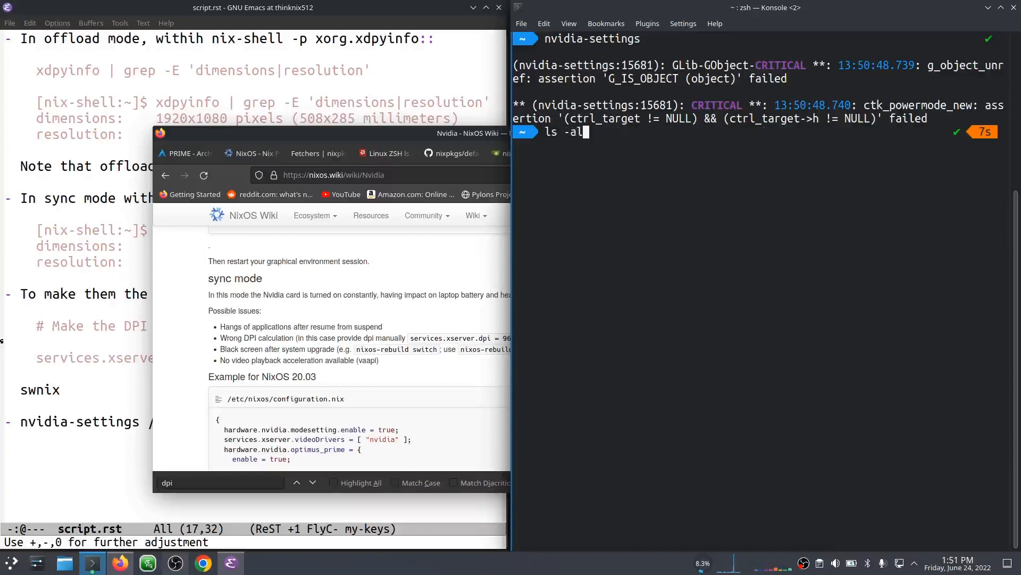
pyautogui.write('cd projects/nixos/xres')
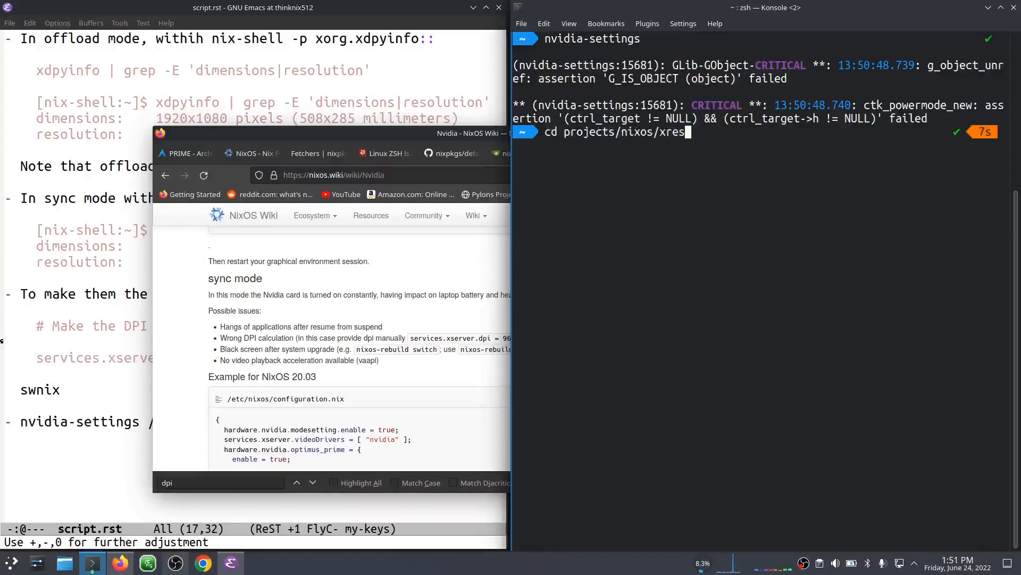
pyautogui.write('nix-shell -p xorg.xdpyinfo')
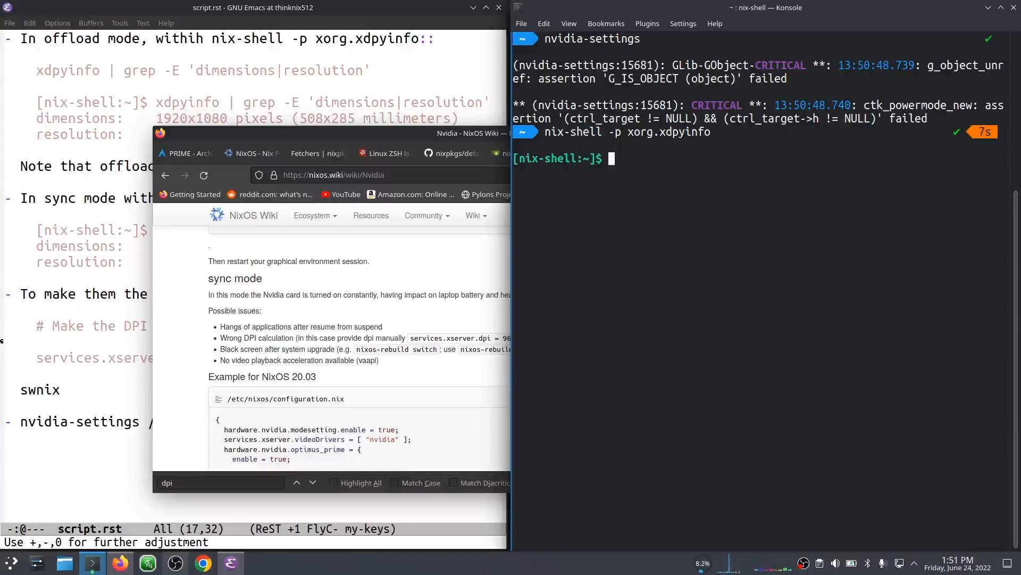
pyautogui.write('nvidia-smi')
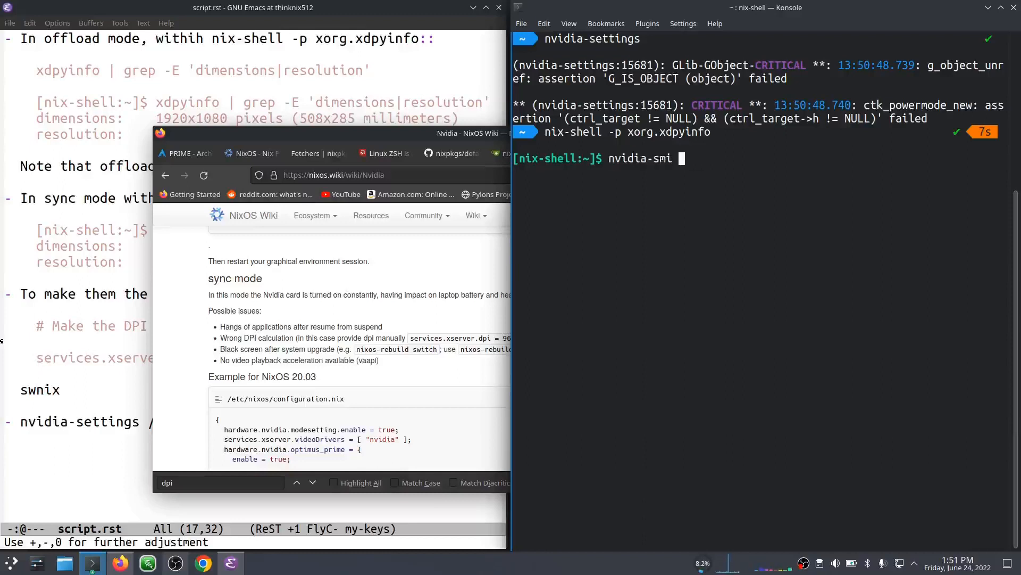
pyautogui.write("xdpyinfo | grep -E 'dimensions|resolution'")
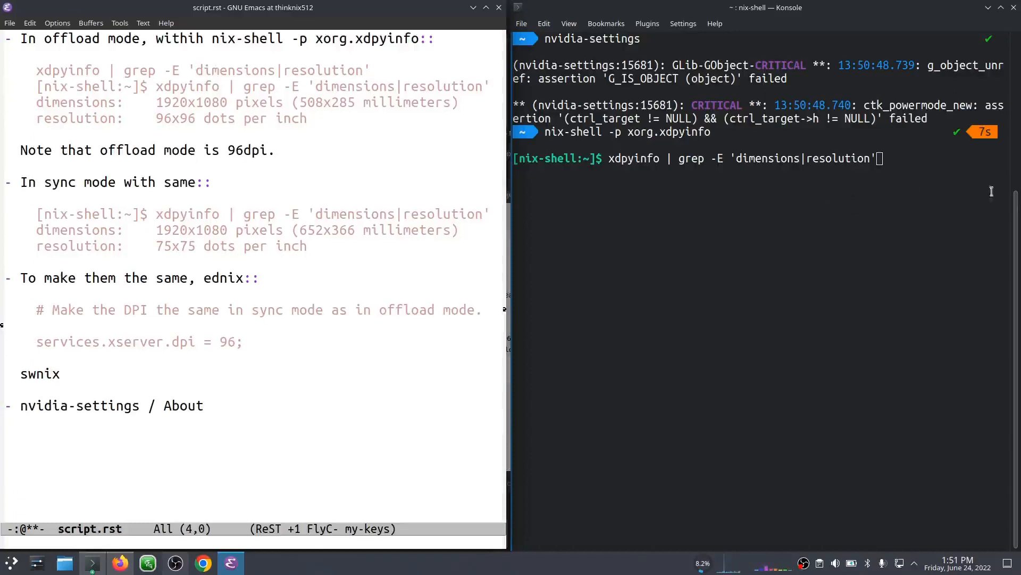
# - Run the xdpyinfo query, reporting 1920x1080 pixels, 508x285 mm and 96x96 dpi
pyautogui.press('Return')
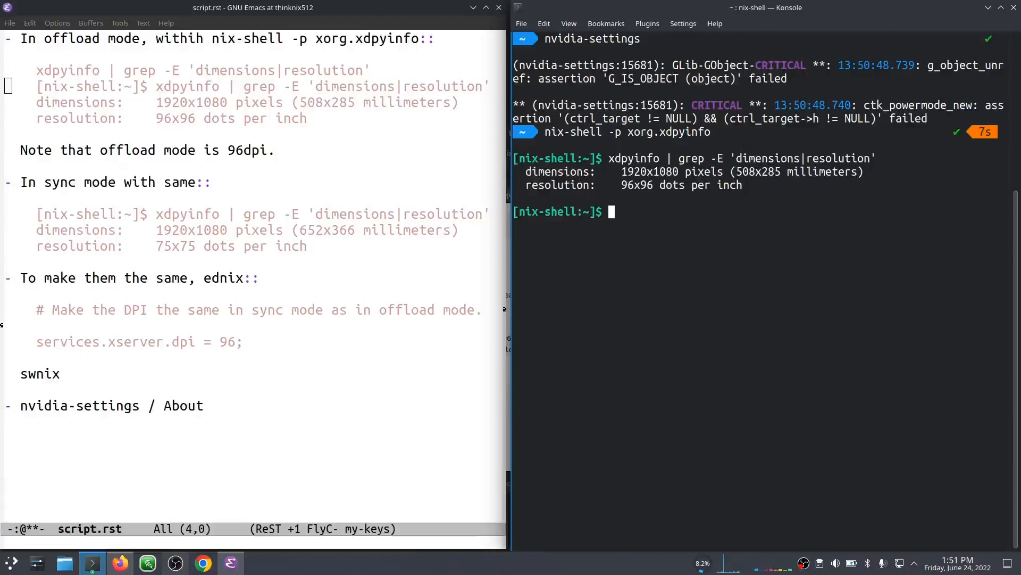
pyautogui.moveTo(815, 184)
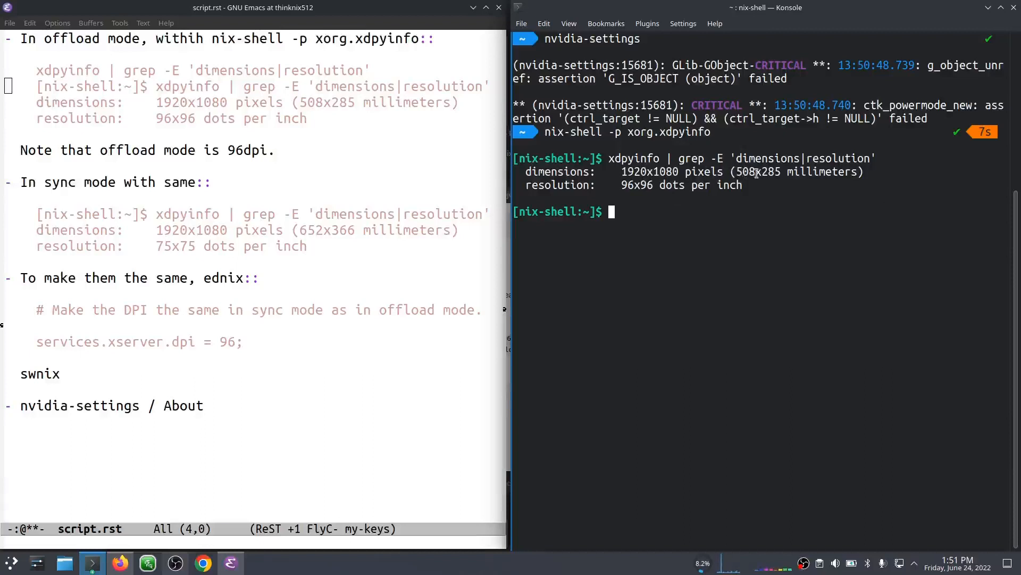
pyautogui.moveTo(871, 177)
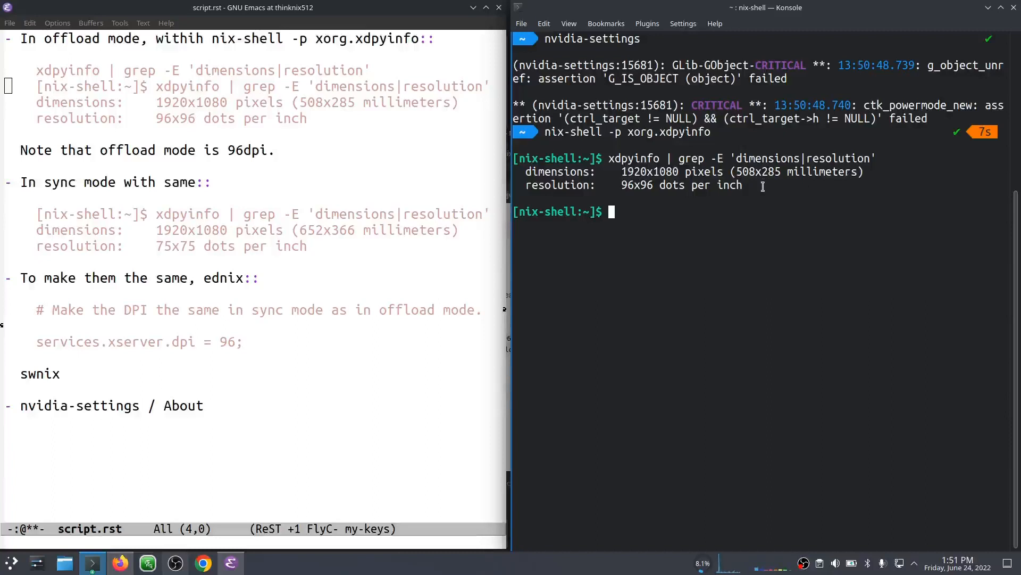
pyautogui.moveTo(642, 199)
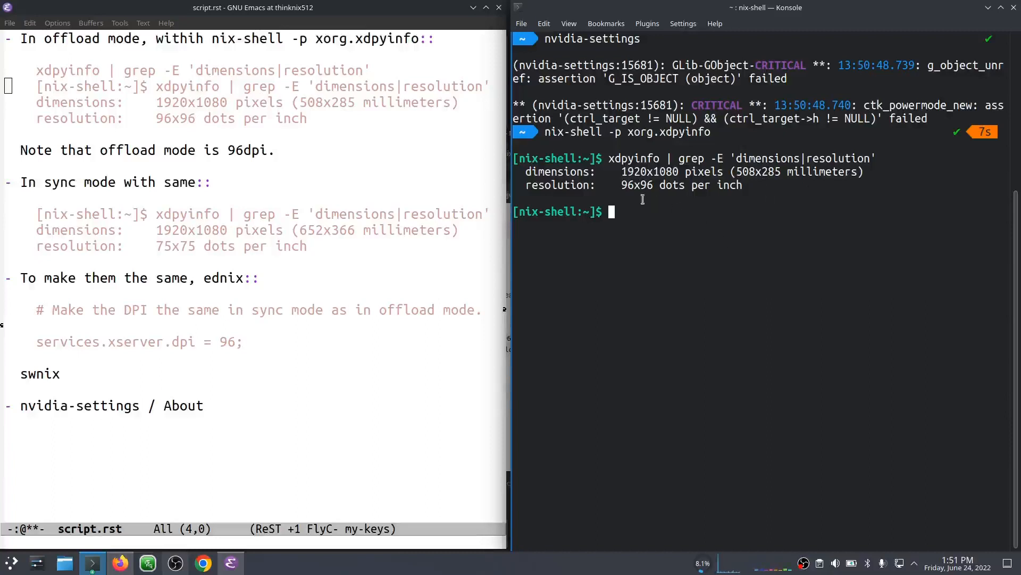
pyautogui.moveTo(698, 197)
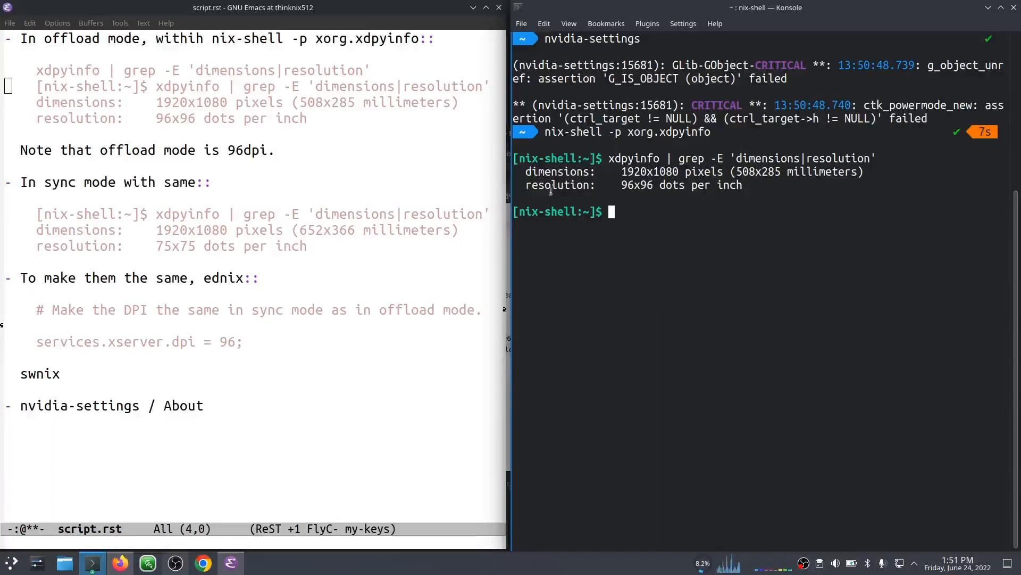
pyautogui.moveTo(656, 212)
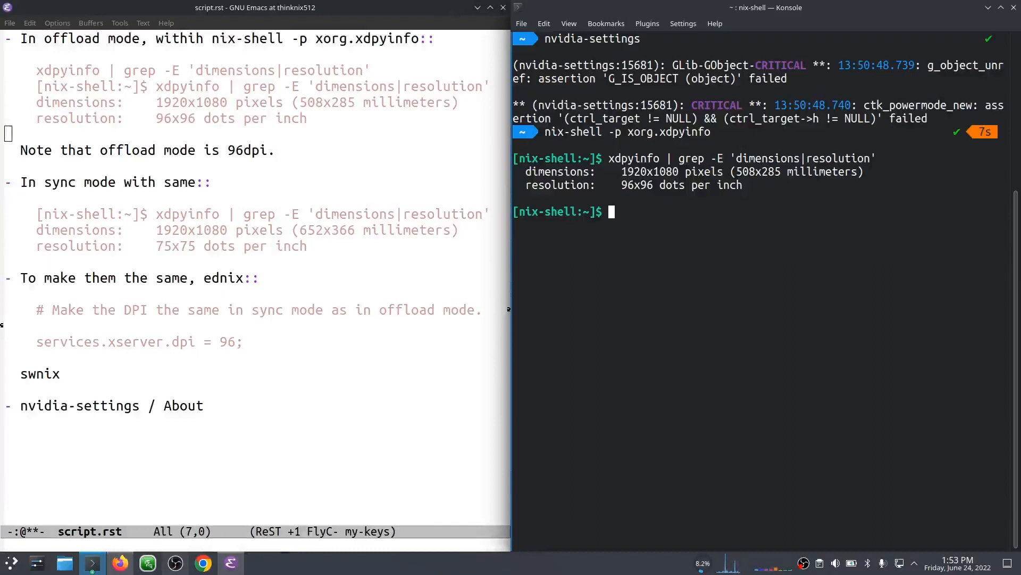
# - List the shell aliases with alias, showing ednix and swnix
pyautogui.write('edn')
pyautogui.write('exit')
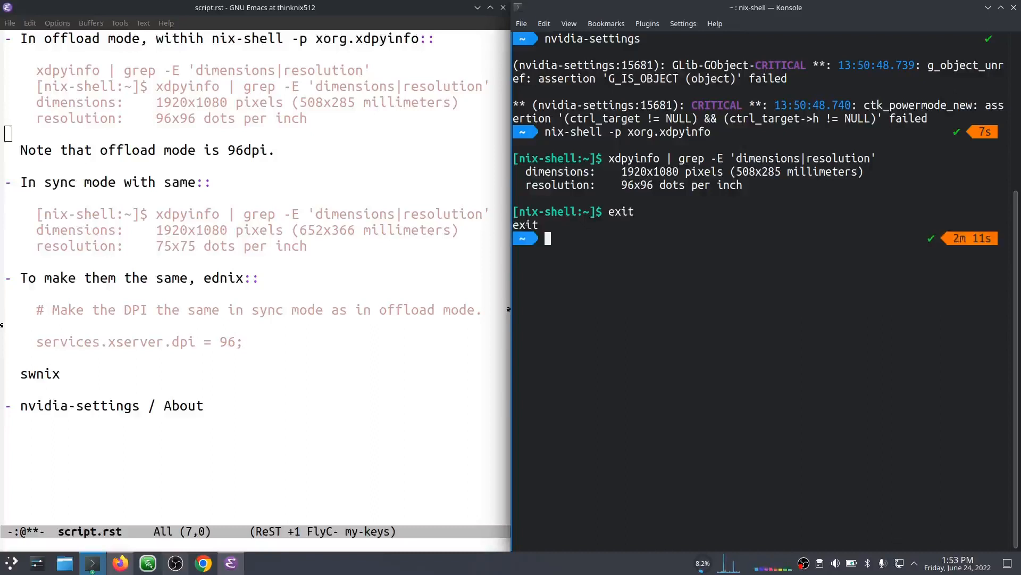
pyautogui.write('alias')
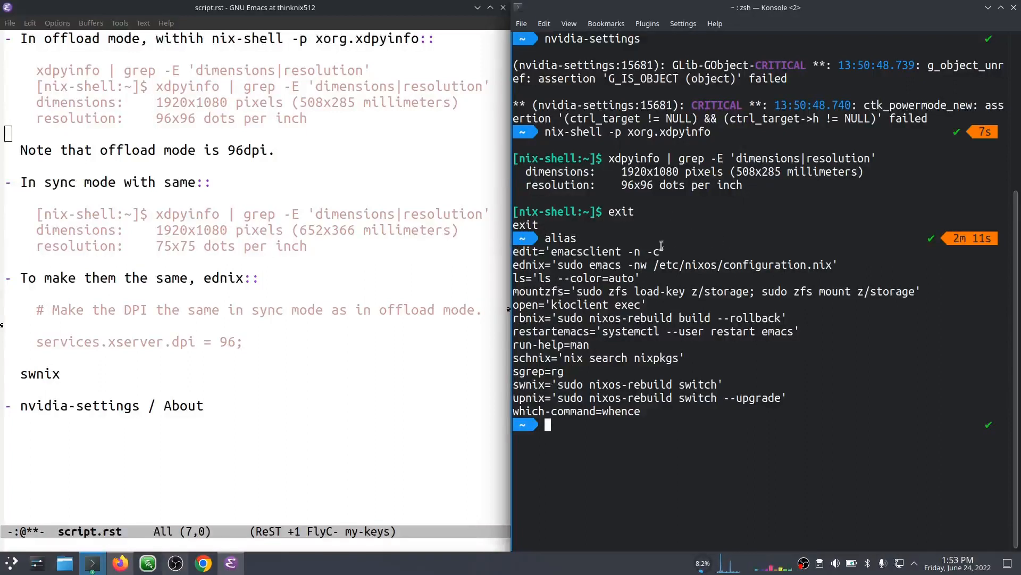
pyautogui.moveTo(782, 259)
pyautogui.write('ednix')
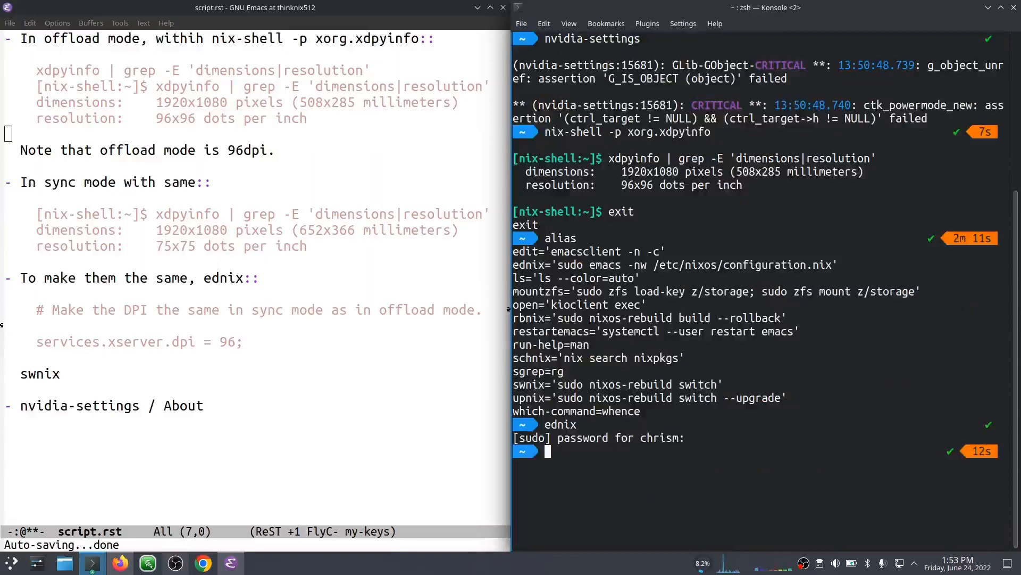
# - Run swnix (sudo nixos-rebuild switch) and follow the output until activation completes
pyautogui.write('swnix')
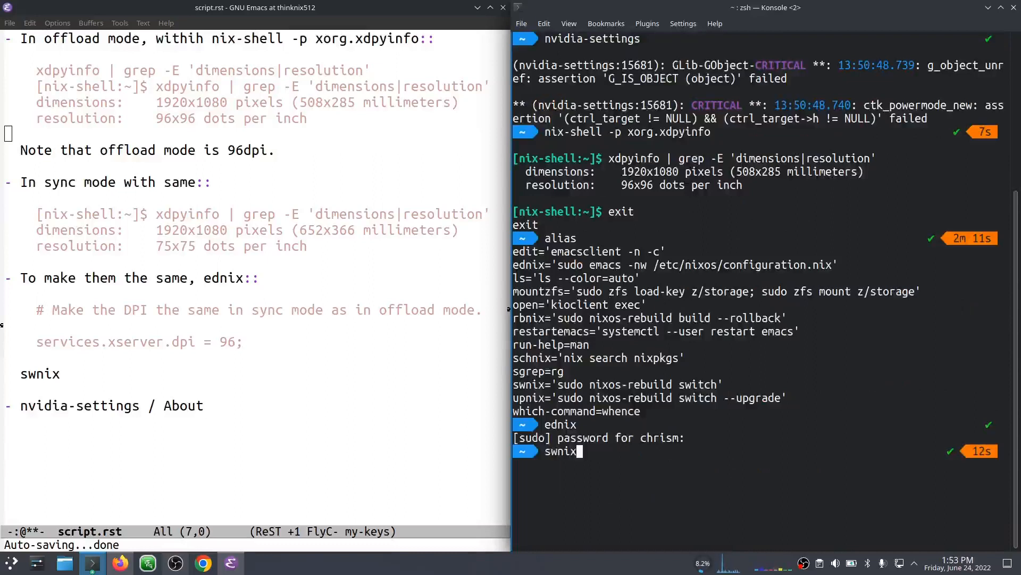
pyautogui.press('Return')
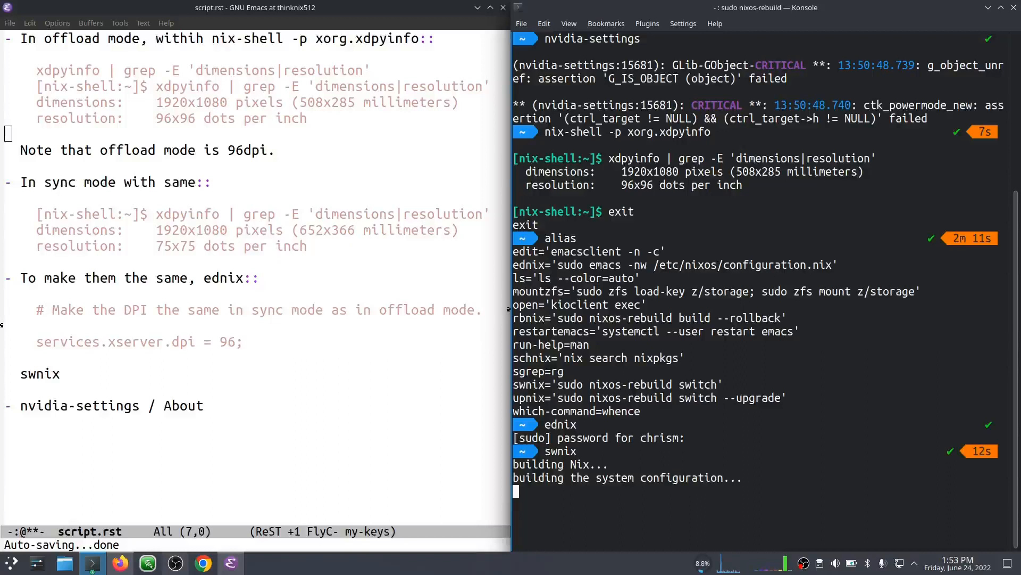
pyautogui.moveTo(831, 383)
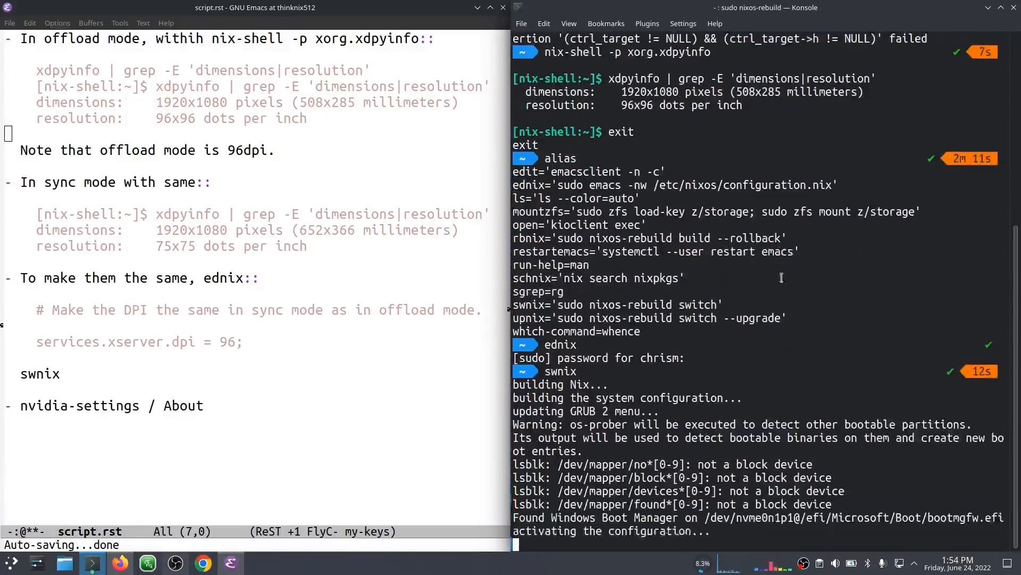
pyautogui.scroll(-3)
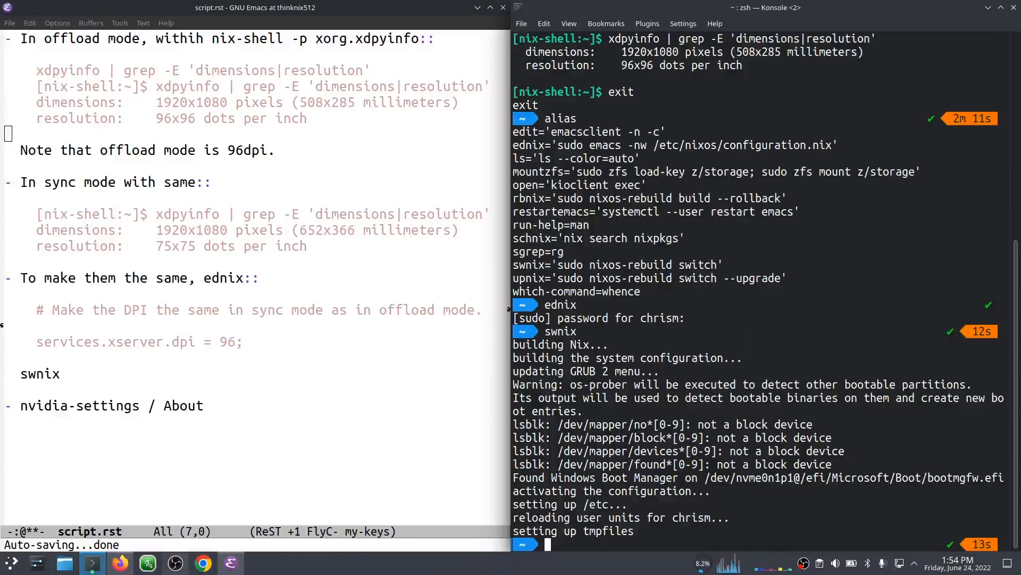
pyautogui.moveTo(623, 334)
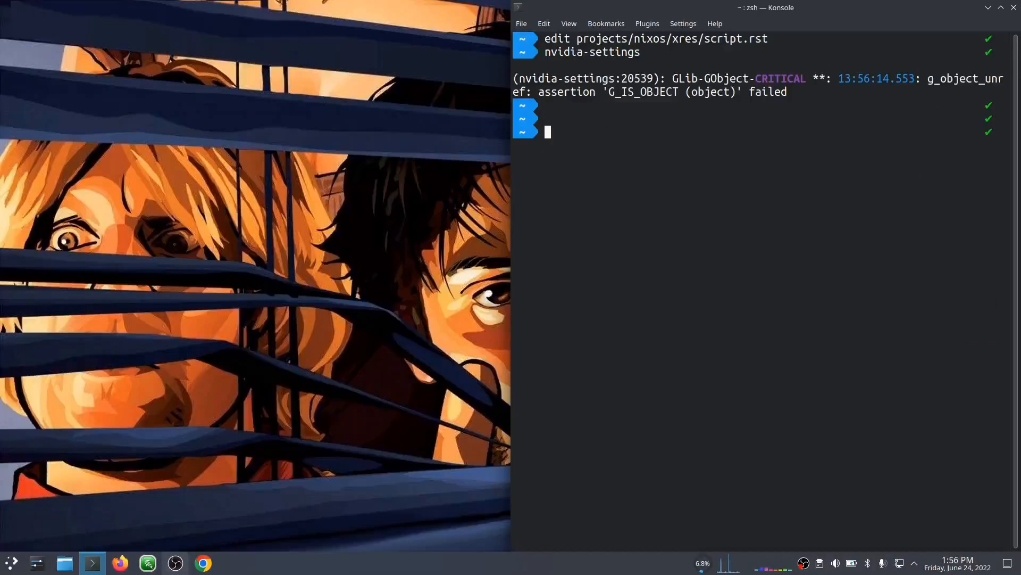
pyautogui.moveTo(688, 202)
pyautogui.write('edit projects/nixos/xres/script.rst')
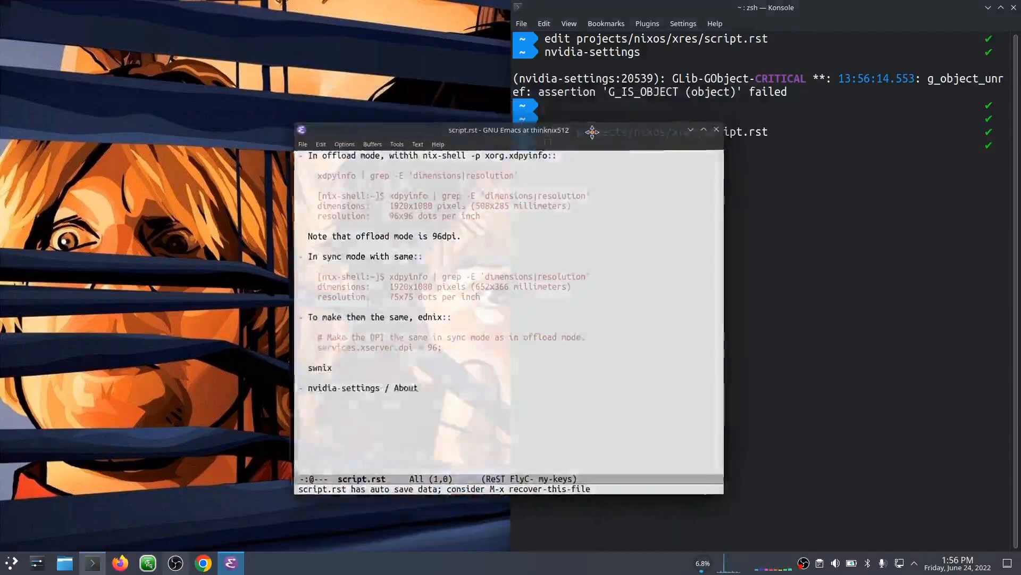
# - Place the Emacs notes beside the terminal and reopen projects/nixos/xres/script.rst
pyautogui.moveTo(592, 130); pyautogui.dragTo(543, 134)
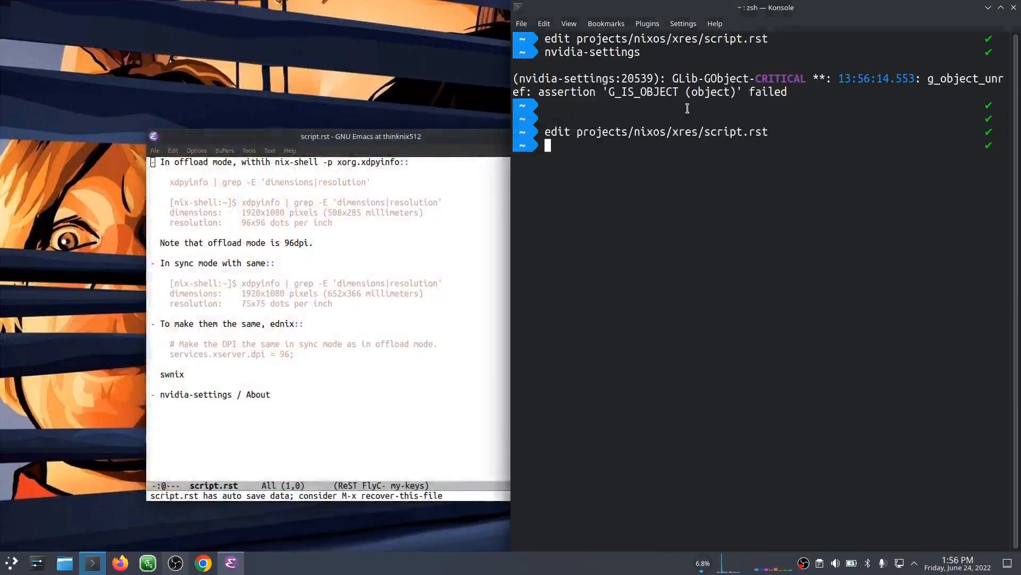
pyautogui.write('edit projects/nixos/xres/script.rst')
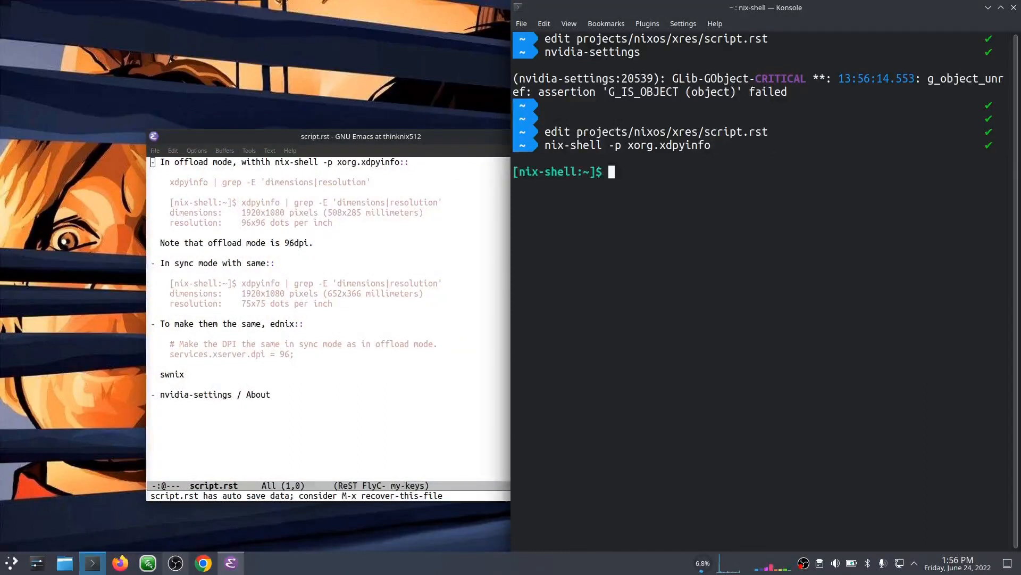
# - Query xdpyinfo, showing 652x366 mm and 75x75 dpi, then exit the nix-shell
pyautogui.write("xdpyinfo | grep -E 'dimensions|resolution'")
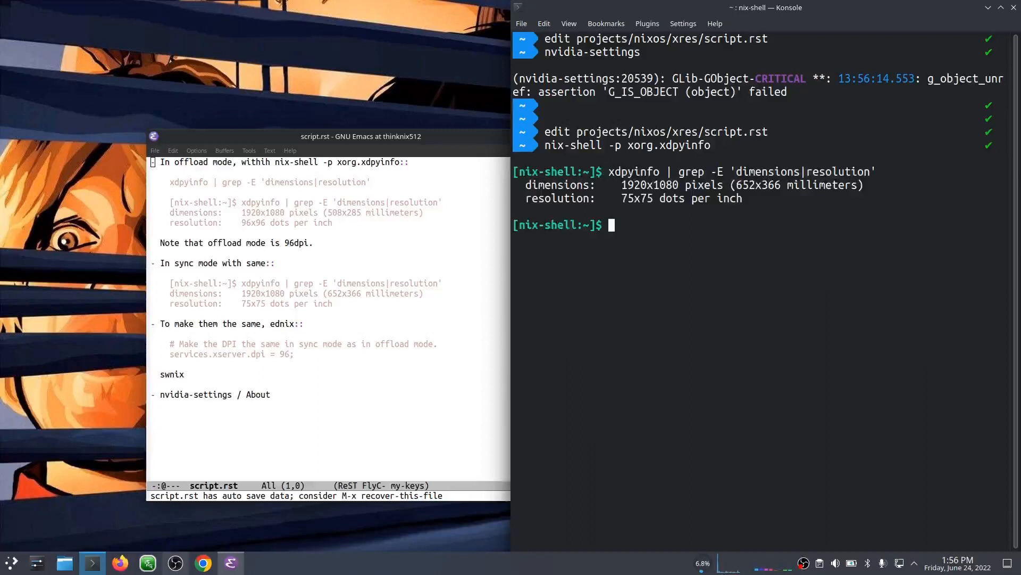
pyautogui.moveTo(675, 216)
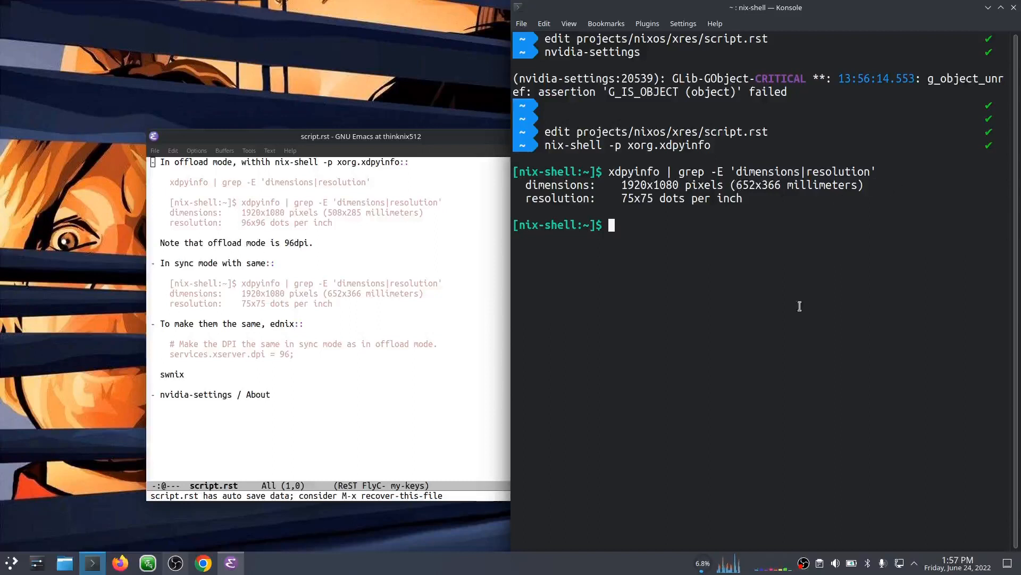
pyautogui.moveTo(832, 252)
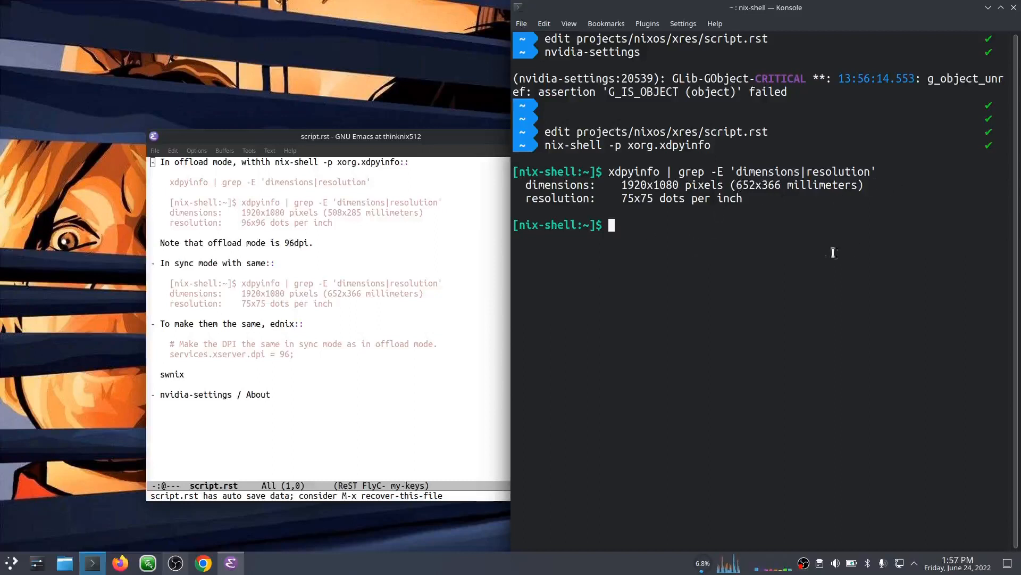
pyautogui.moveTo(778, 209)
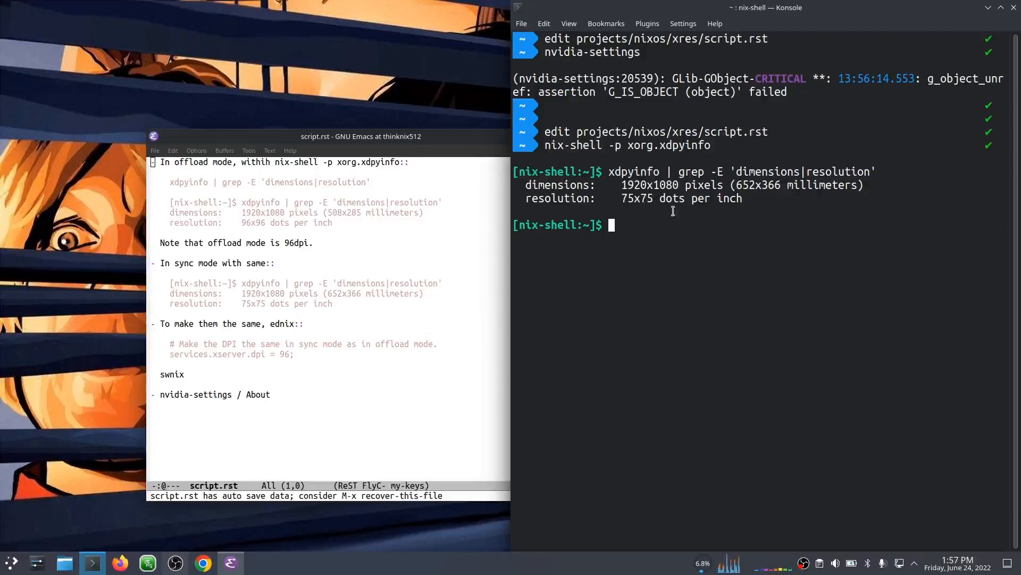
pyautogui.moveTo(699, 238)
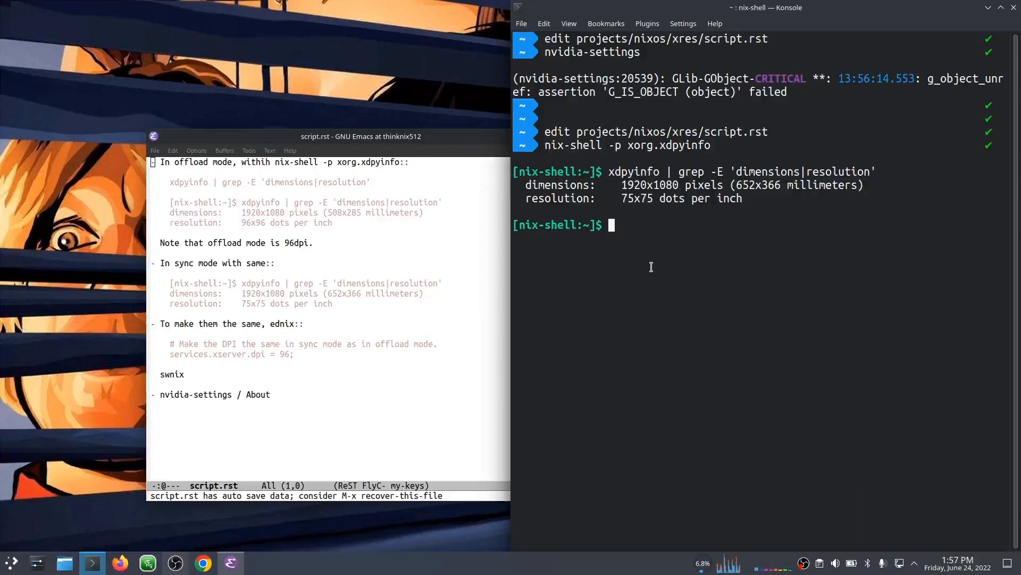
pyautogui.write('exit')
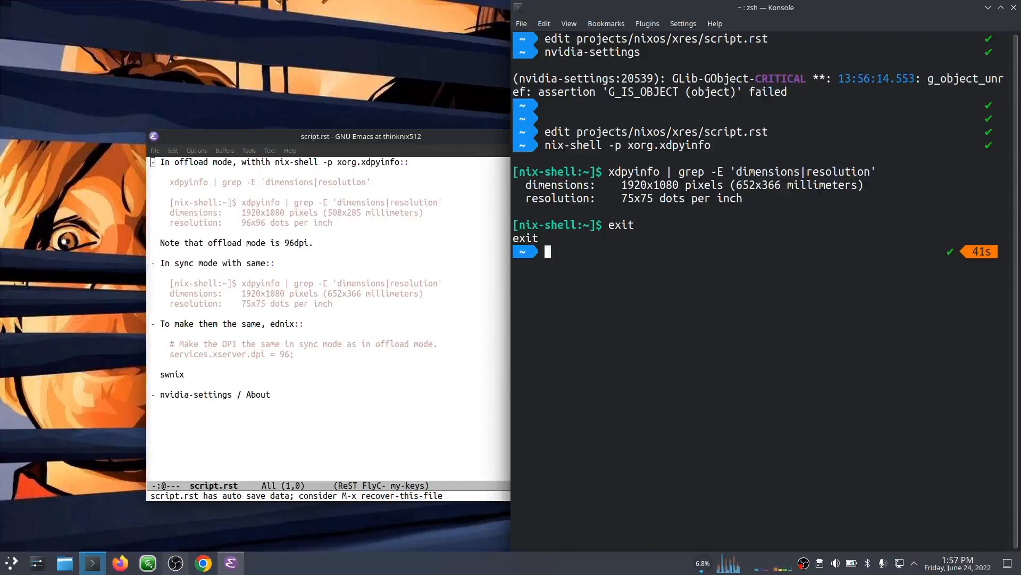
# - Open /etc/nixos/configuration.nix via ednix and scroll through its contents
pyautogui.write('ednix')
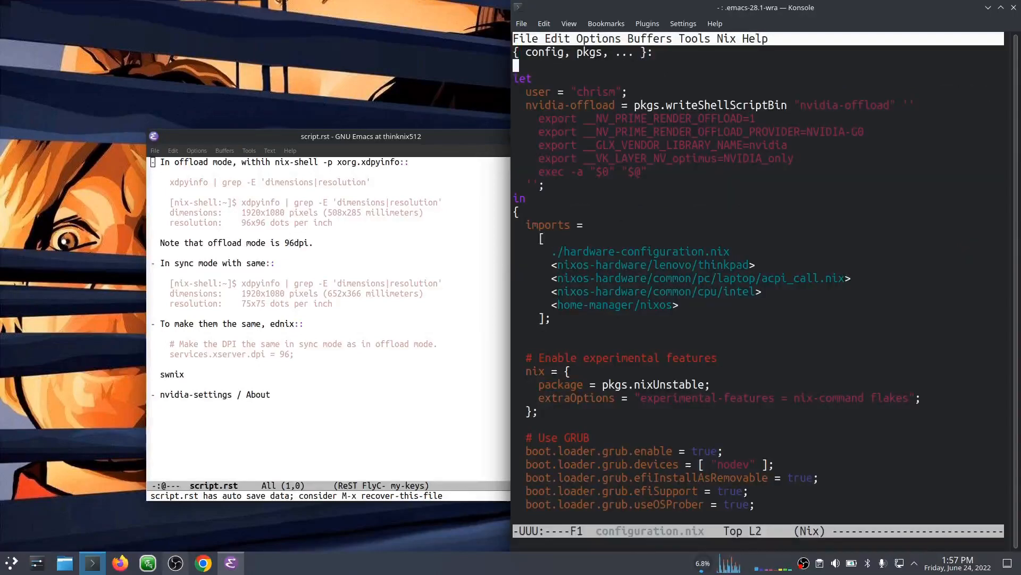
pyautogui.scroll(-3)
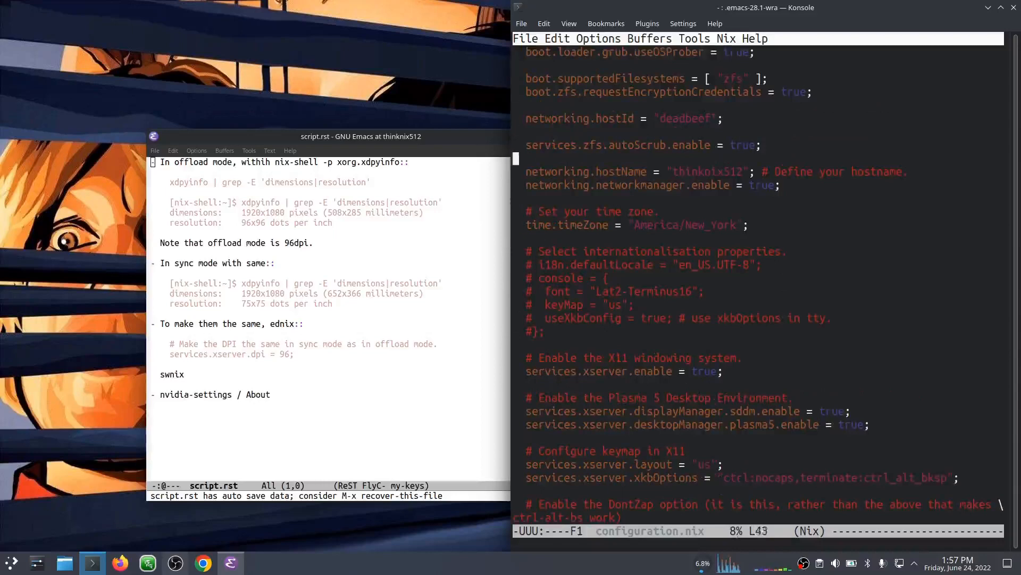
pyautogui.scroll(-3)
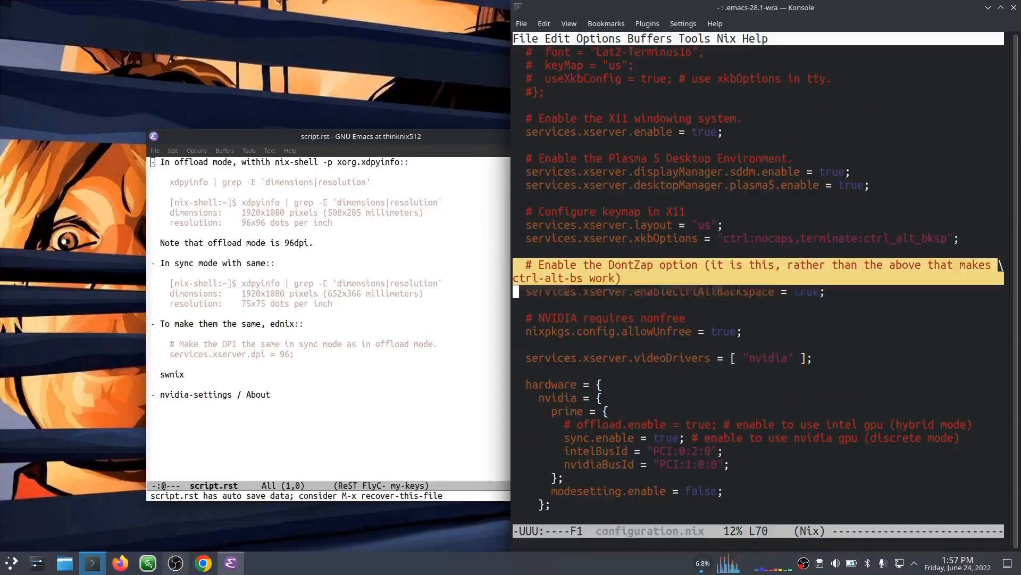
pyautogui.press('Down')
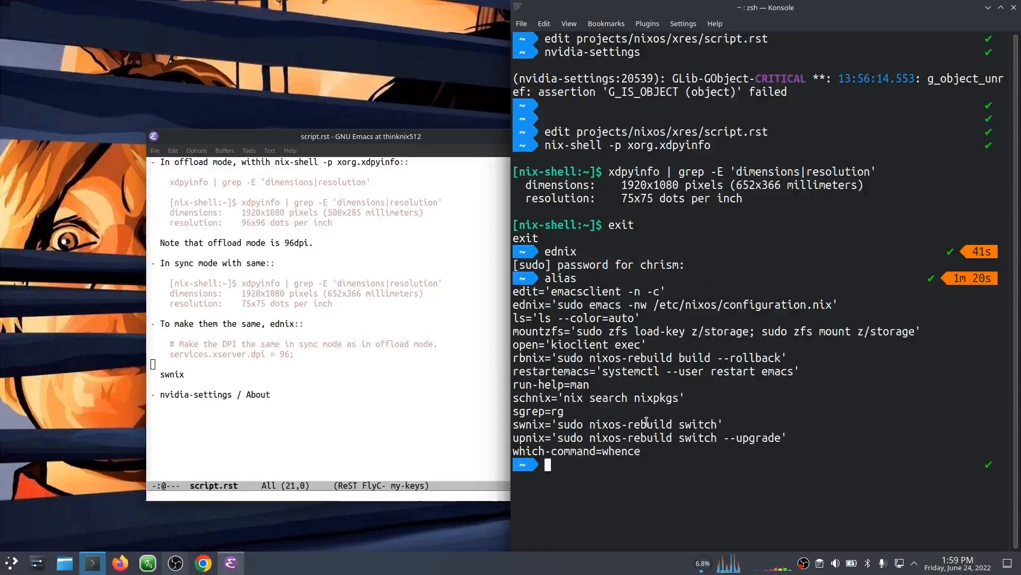
# - Run swnix and scroll the rebuild output until GRUB updates and activation finishes
pyautogui.write('swnix')
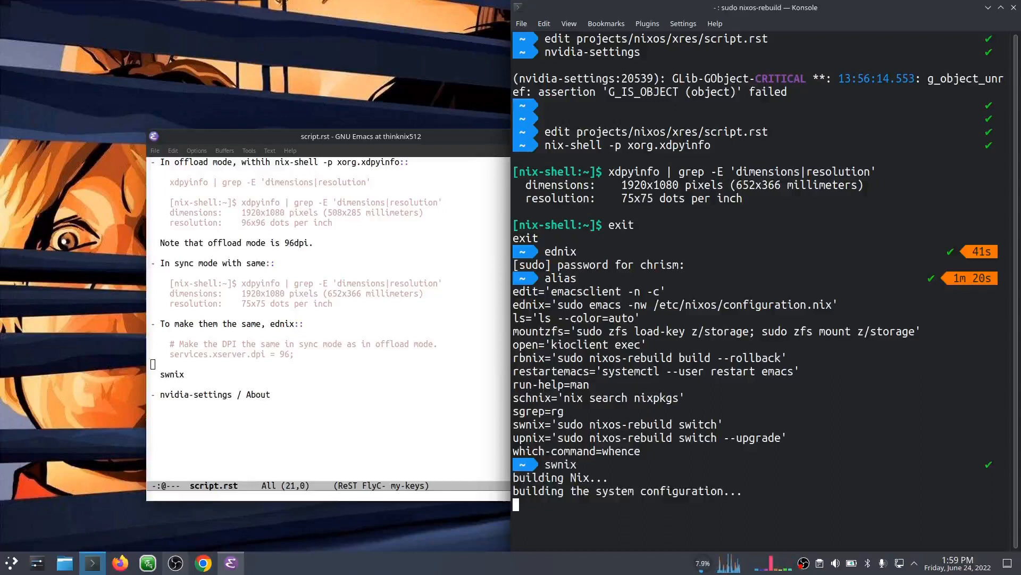
pyautogui.moveTo(736, 426)
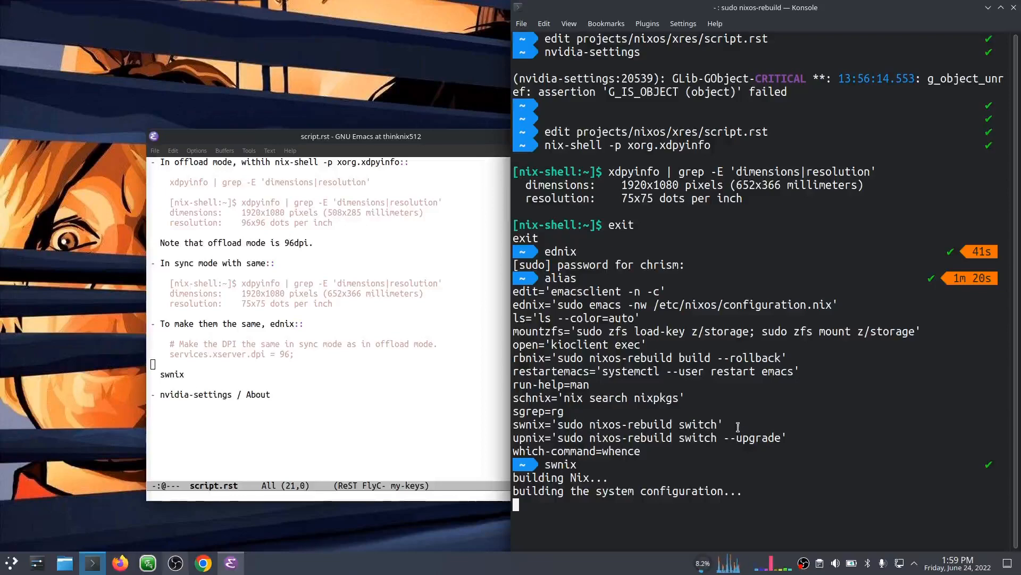
pyautogui.scroll(-3)
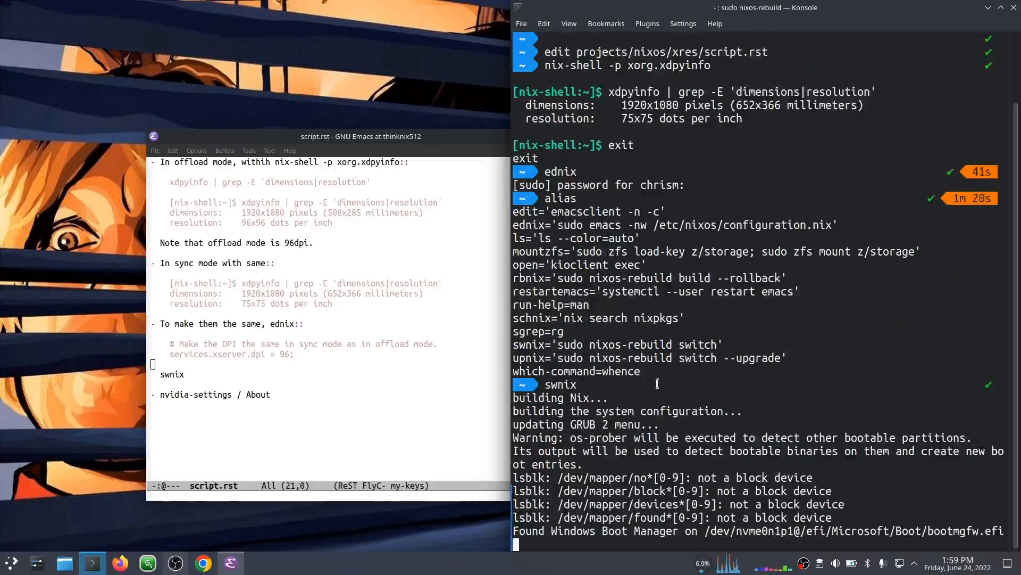
pyautogui.scroll(-3)
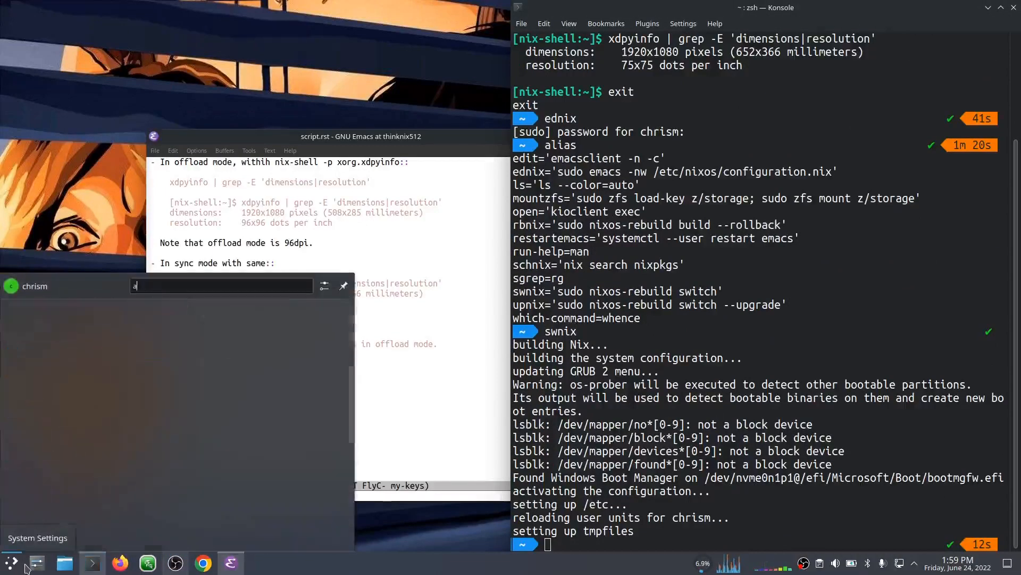
# - View About this System (NixOS 22.05, X11, Quadro GPU), close it, and launch nvidia-settings
pyautogui.write('bout')
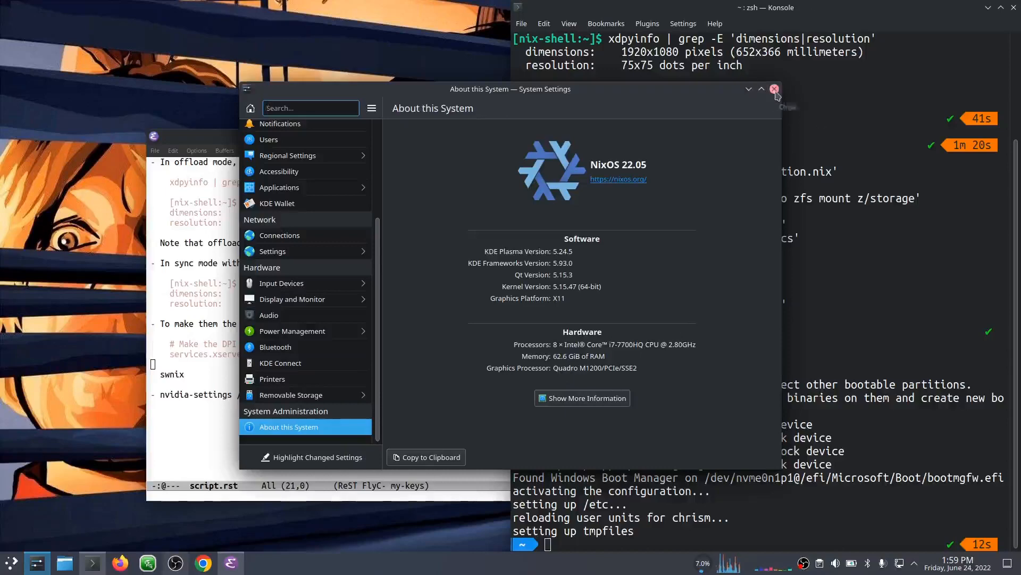
pyautogui.click(774, 89)
pyautogui.write('nvidia-settings')
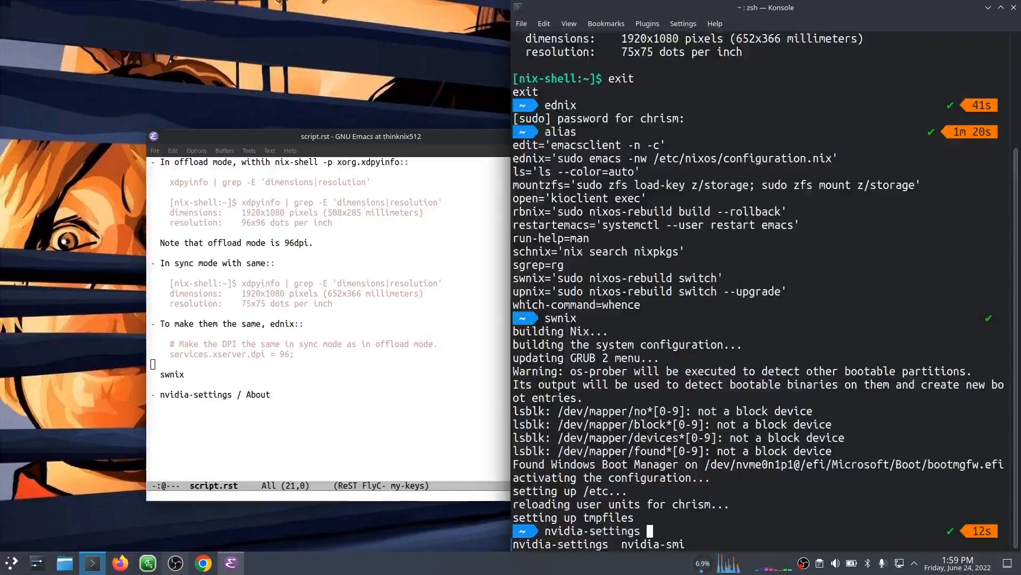
pyautogui.press('Return')
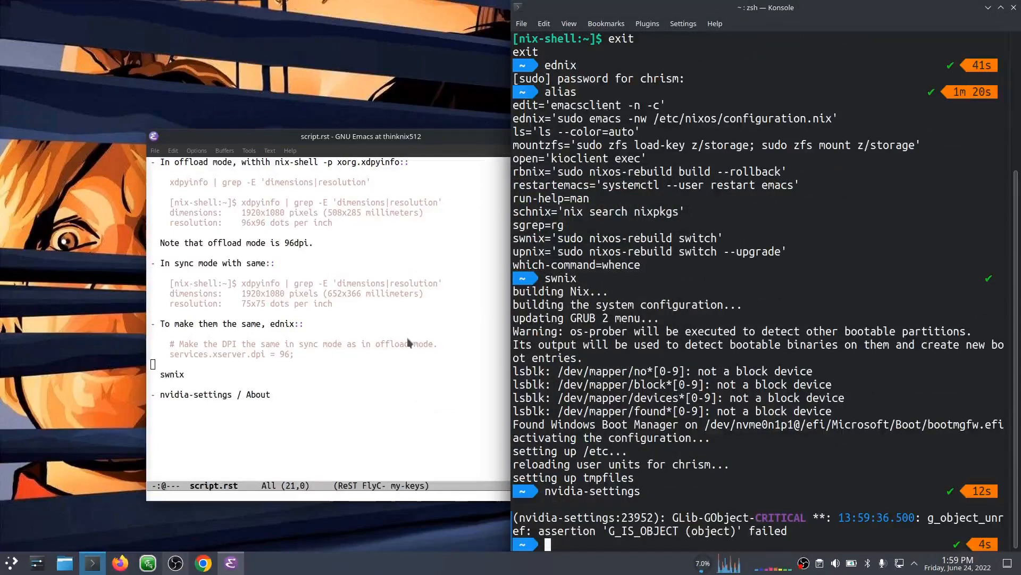
pyautogui.moveTo(775, 332)
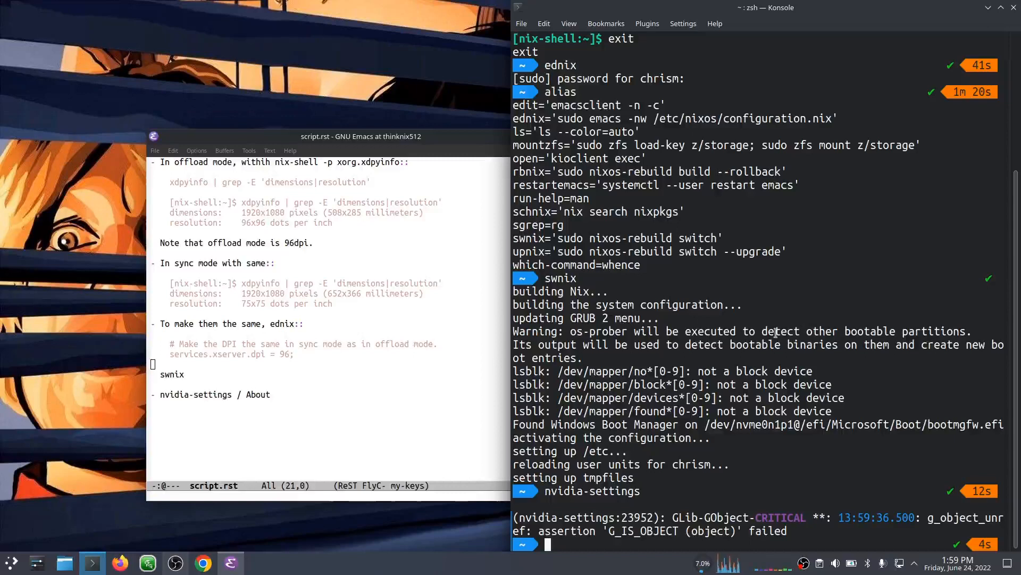
pyautogui.moveTo(813, 315)
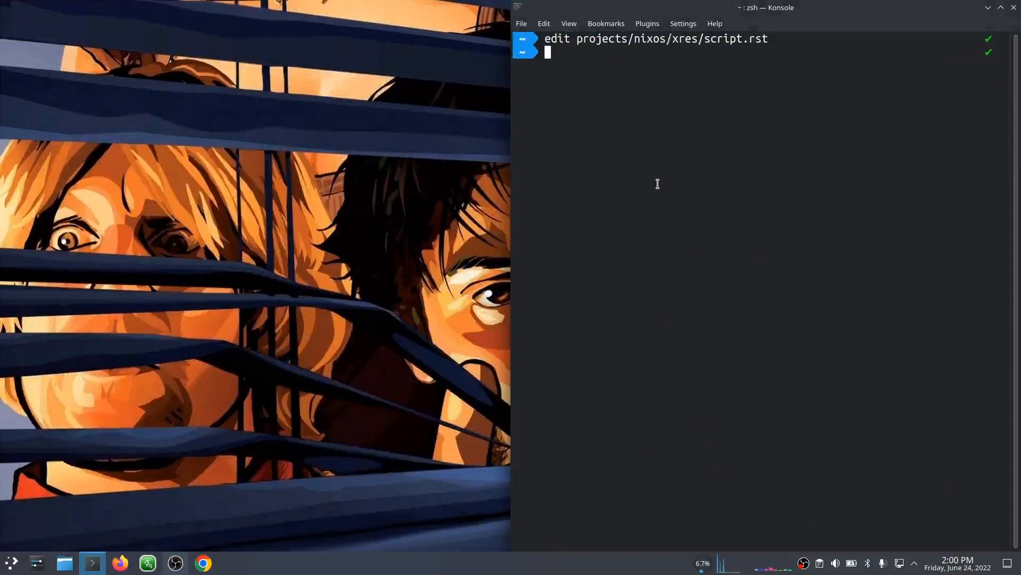
# - Open projects/nixos/xres/script.rst in Emacs and move its window to the left
pyautogui.write('edit projects/nixos/xres/script.rst')
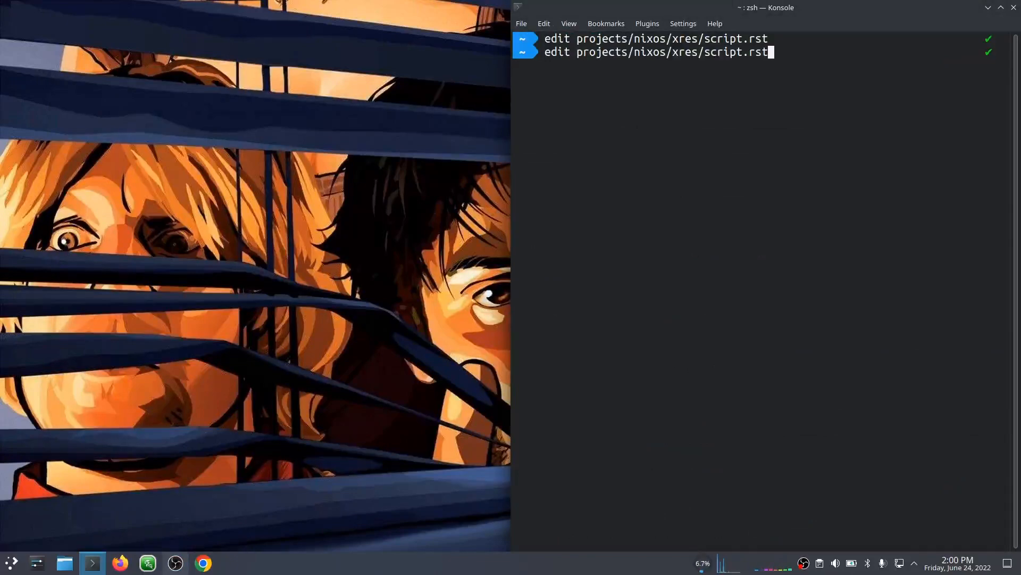
pyautogui.press('Return')
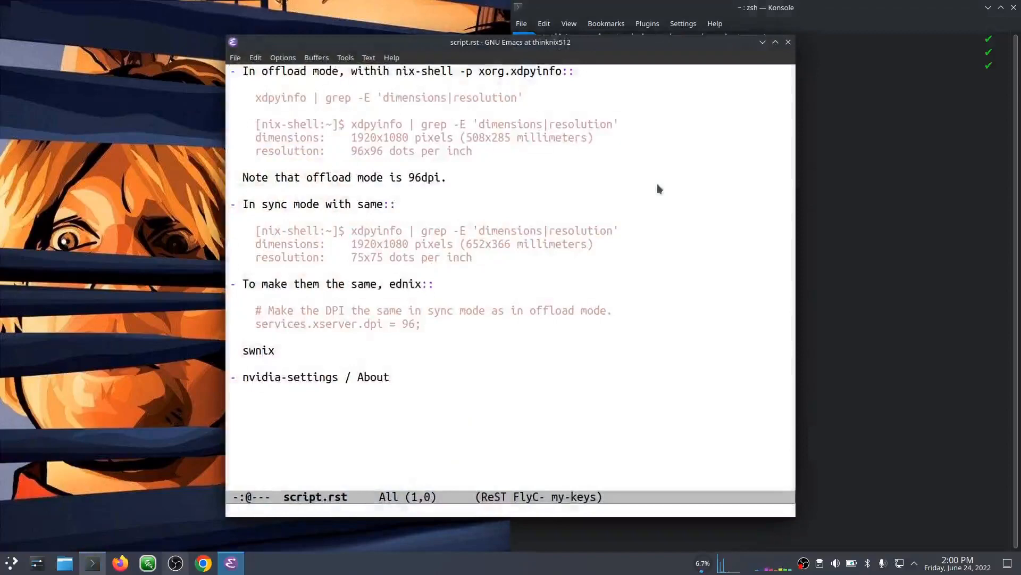
pyautogui.moveTo(543, 47)
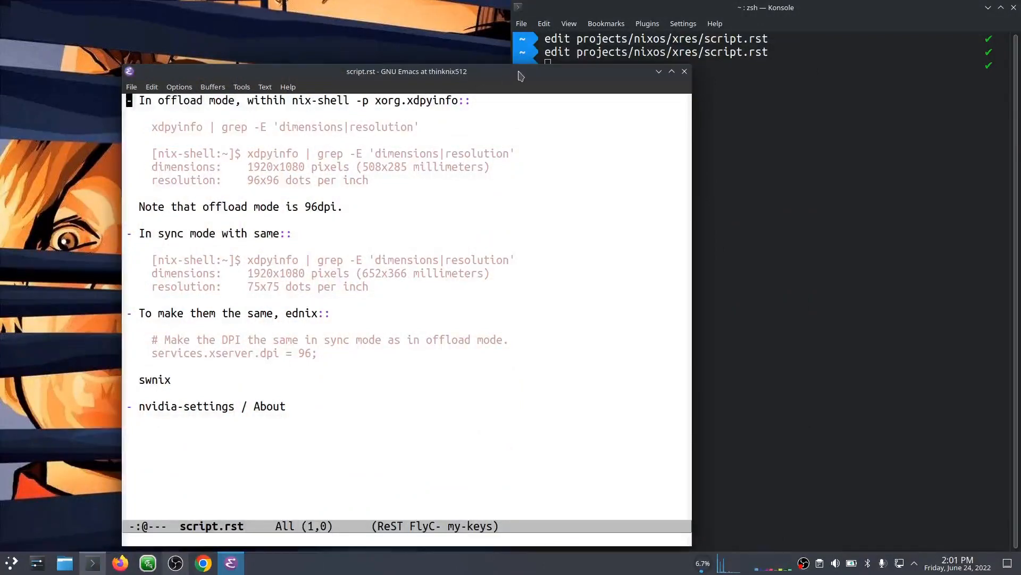
pyautogui.moveTo(406, 71); pyautogui.dragTo(404, 77)
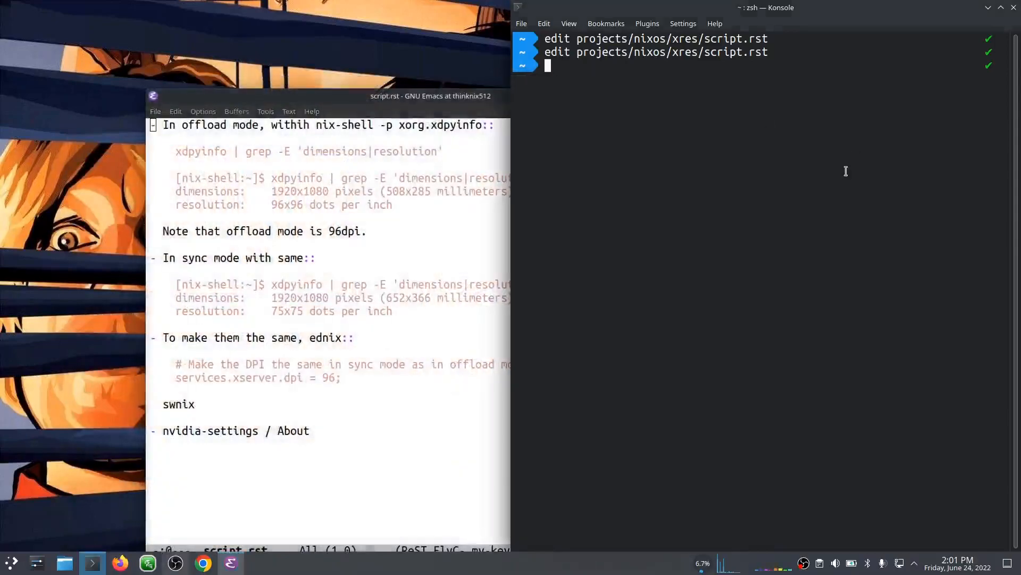
pyautogui.moveTo(763, 180)
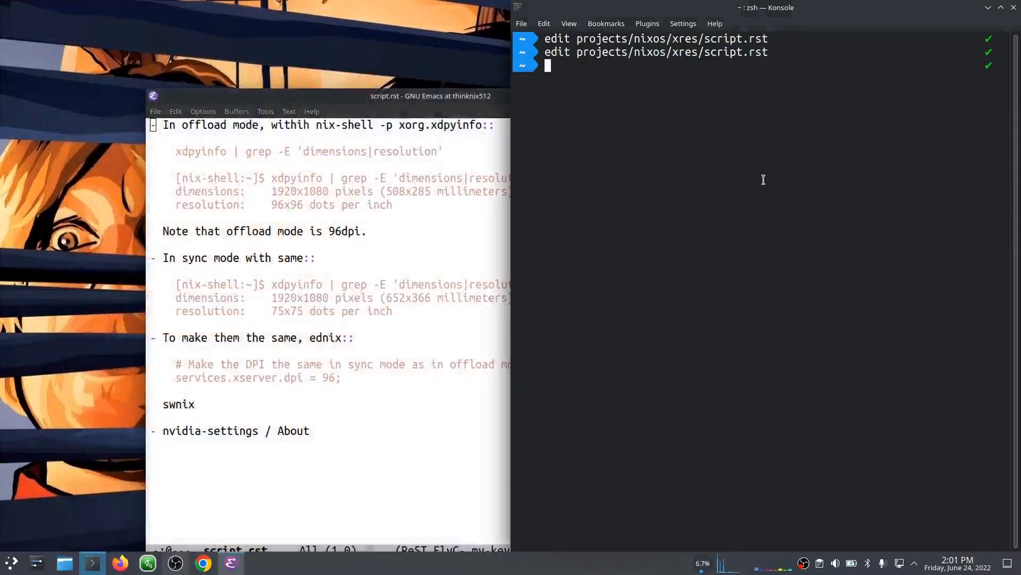
pyautogui.moveTo(725, 148)
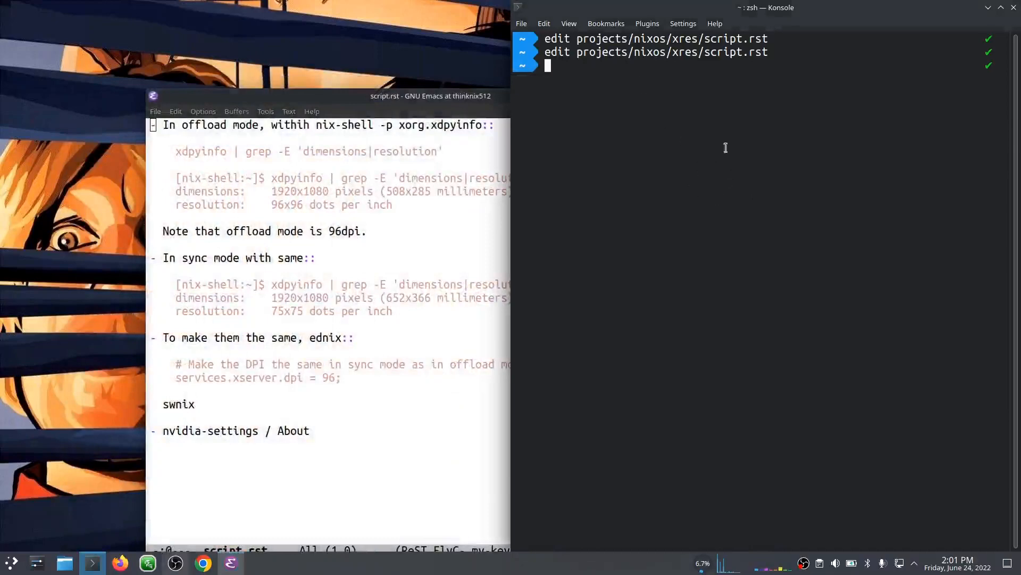